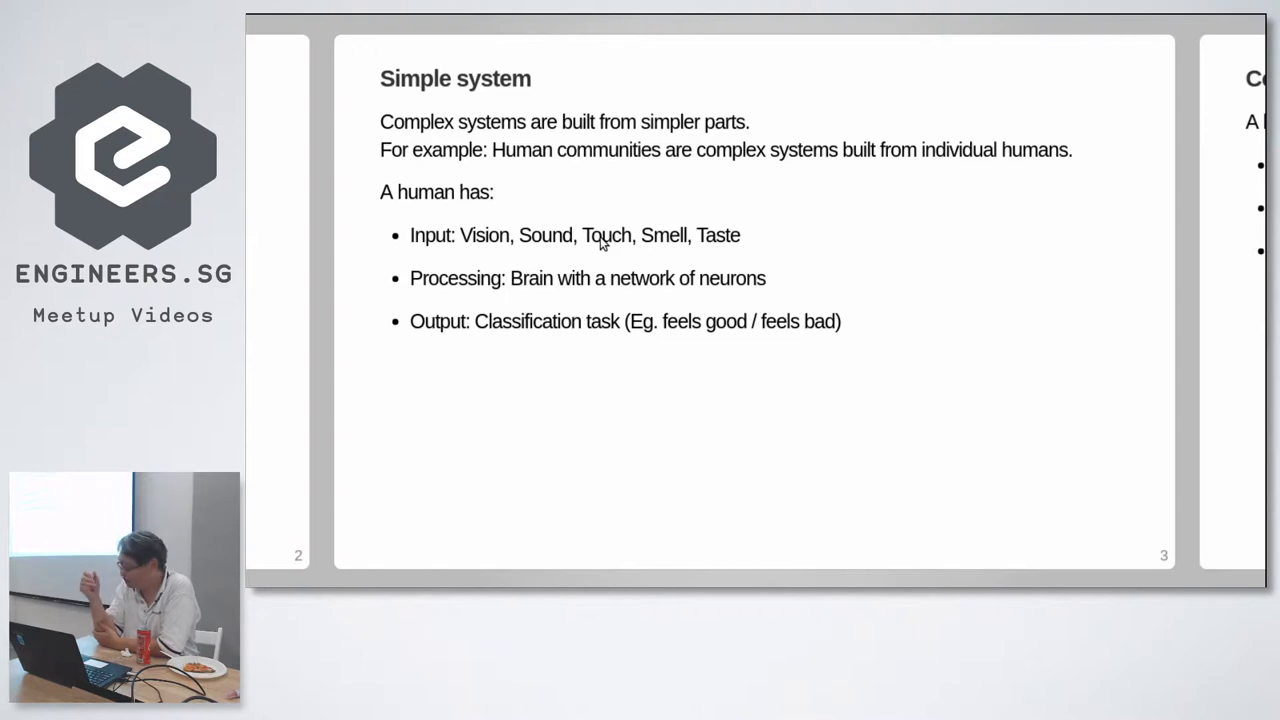
Step: Advance past the Simple system slide toward the hello-world worker slide
key("Right")
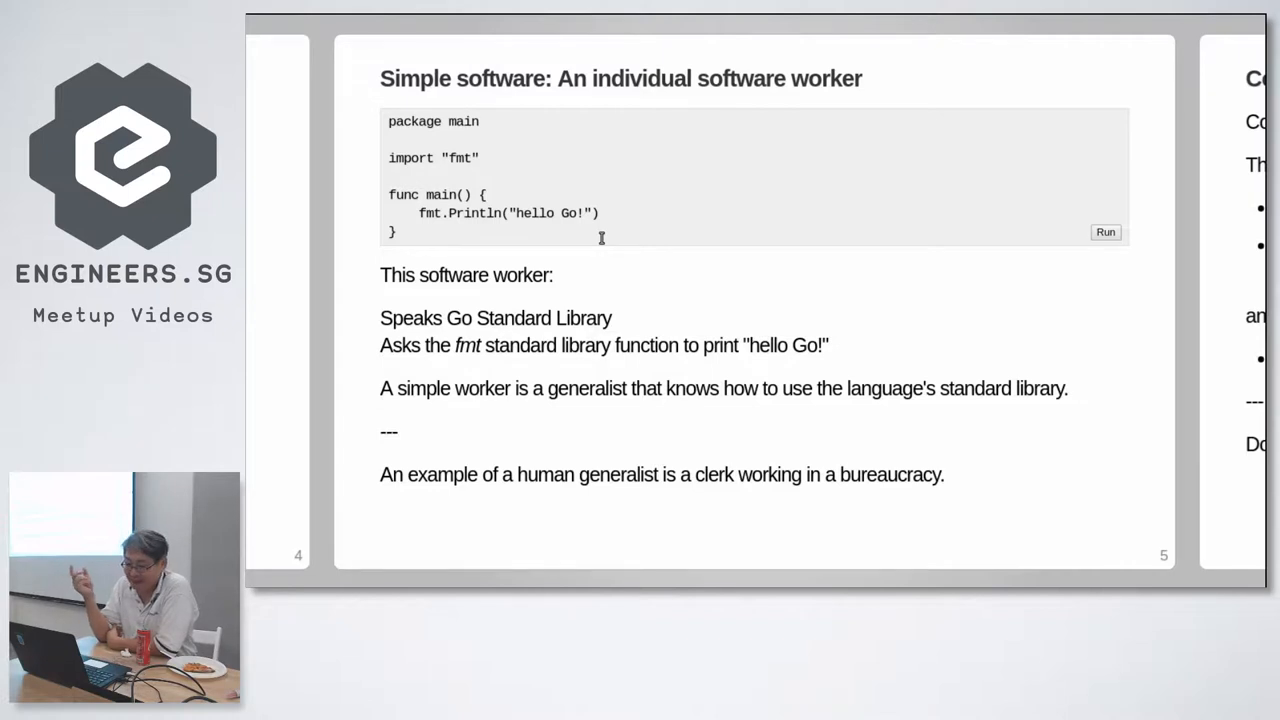
Step: Run the hello Go! example on slide 5 and view its output
left_click(1105, 232)
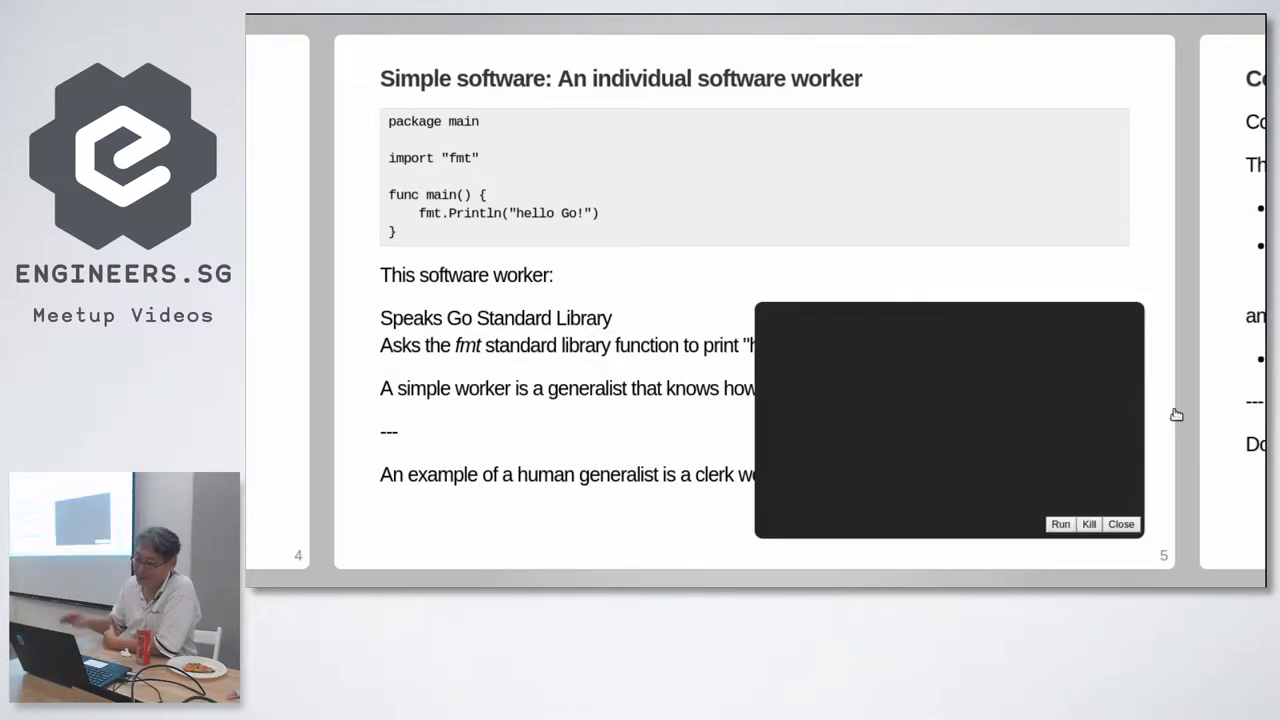
left_click(1059, 524)
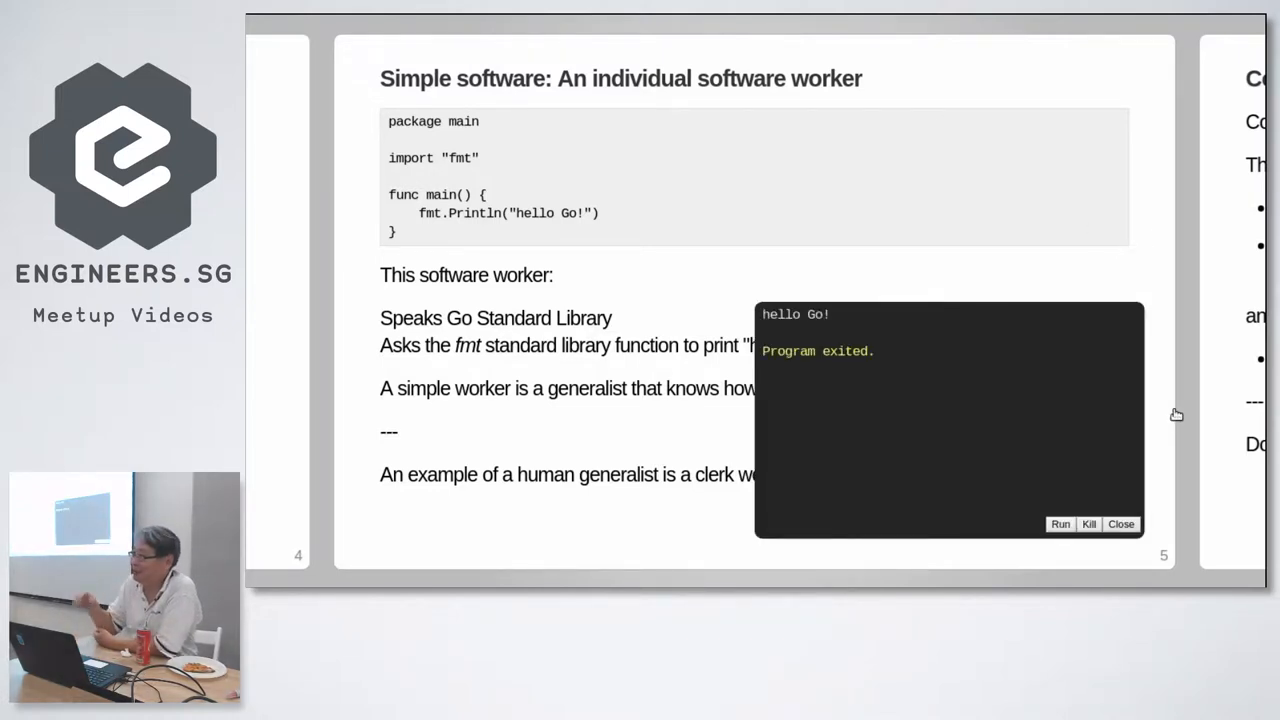
left_click(1121, 524)
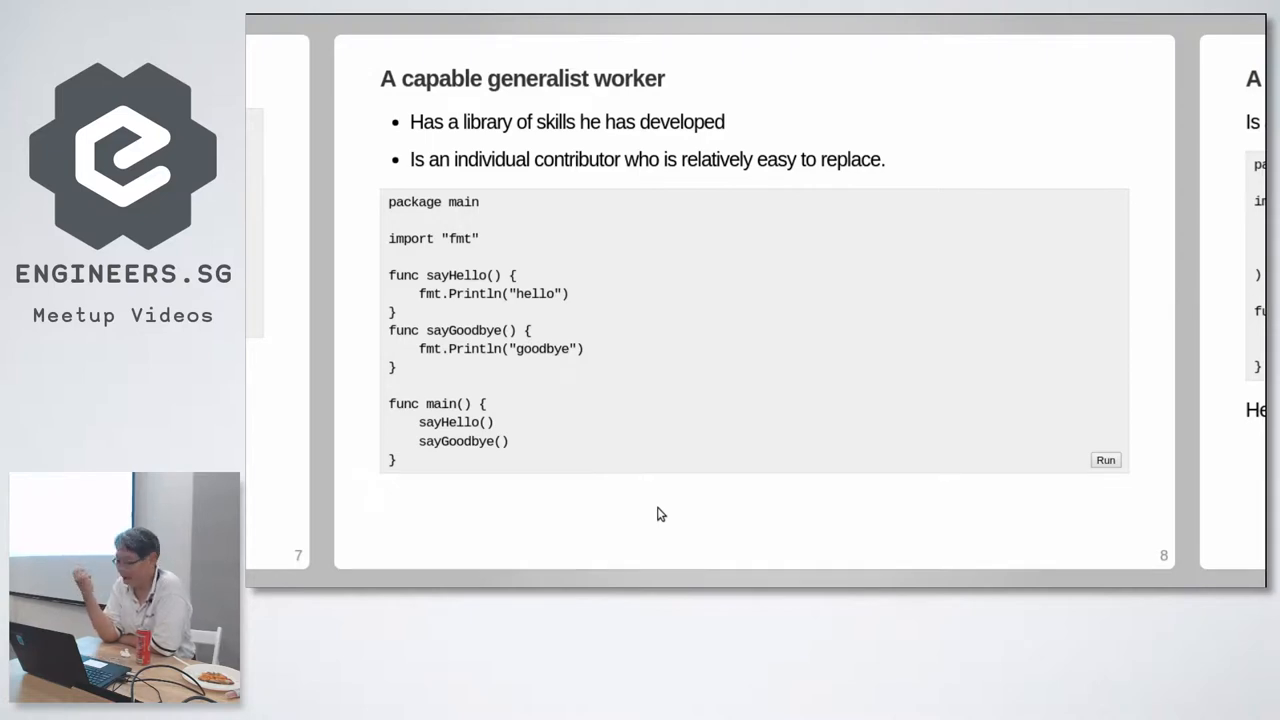
mouse_move(602, 363)
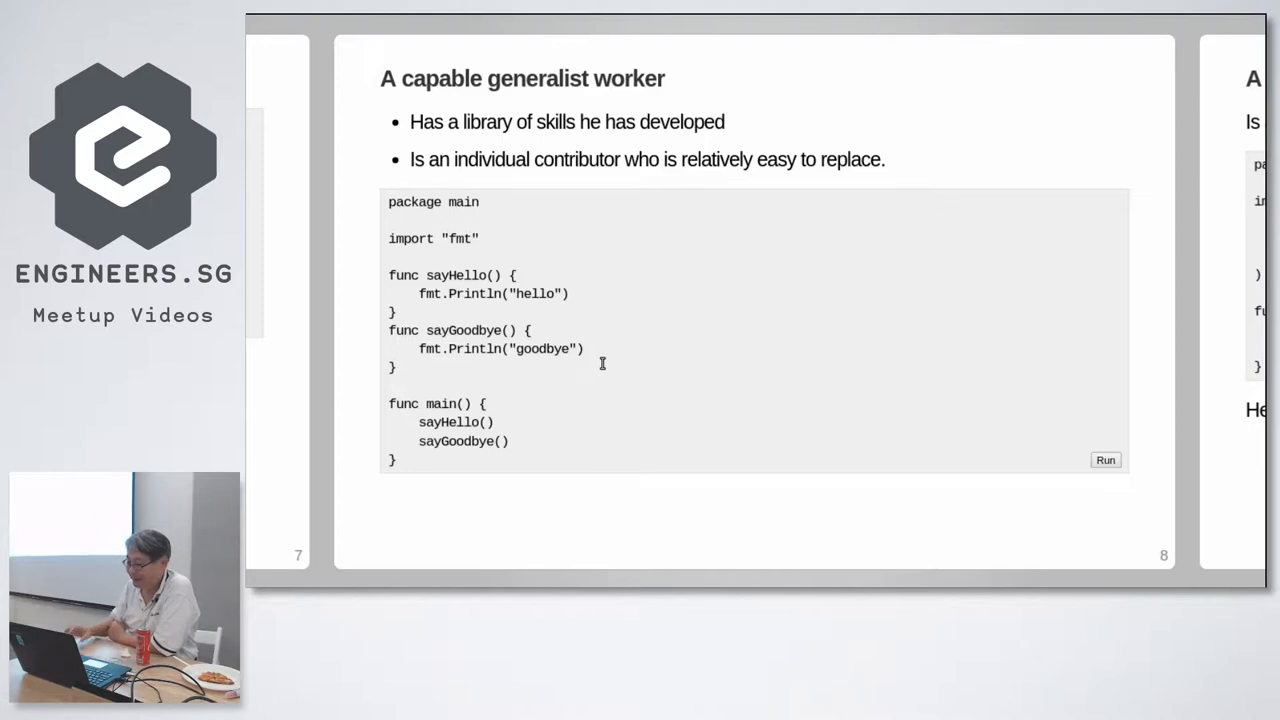
left_click(1105, 460)
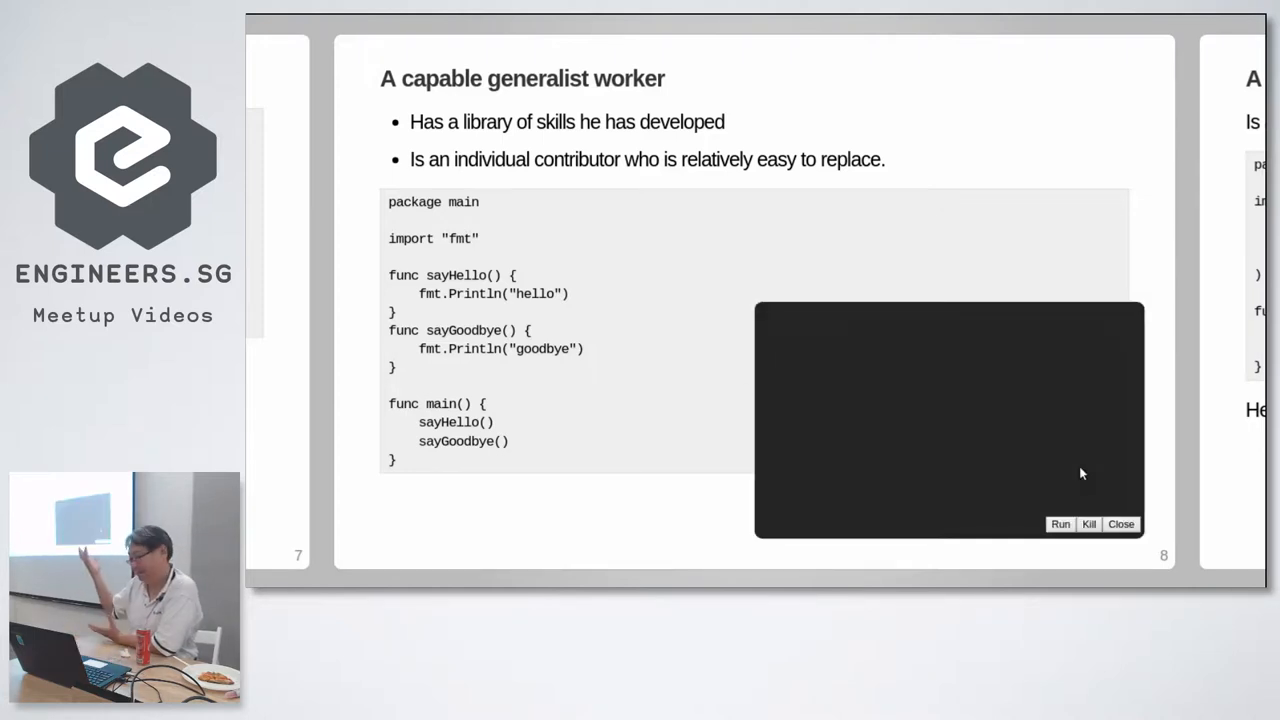
left_click(1060, 524)
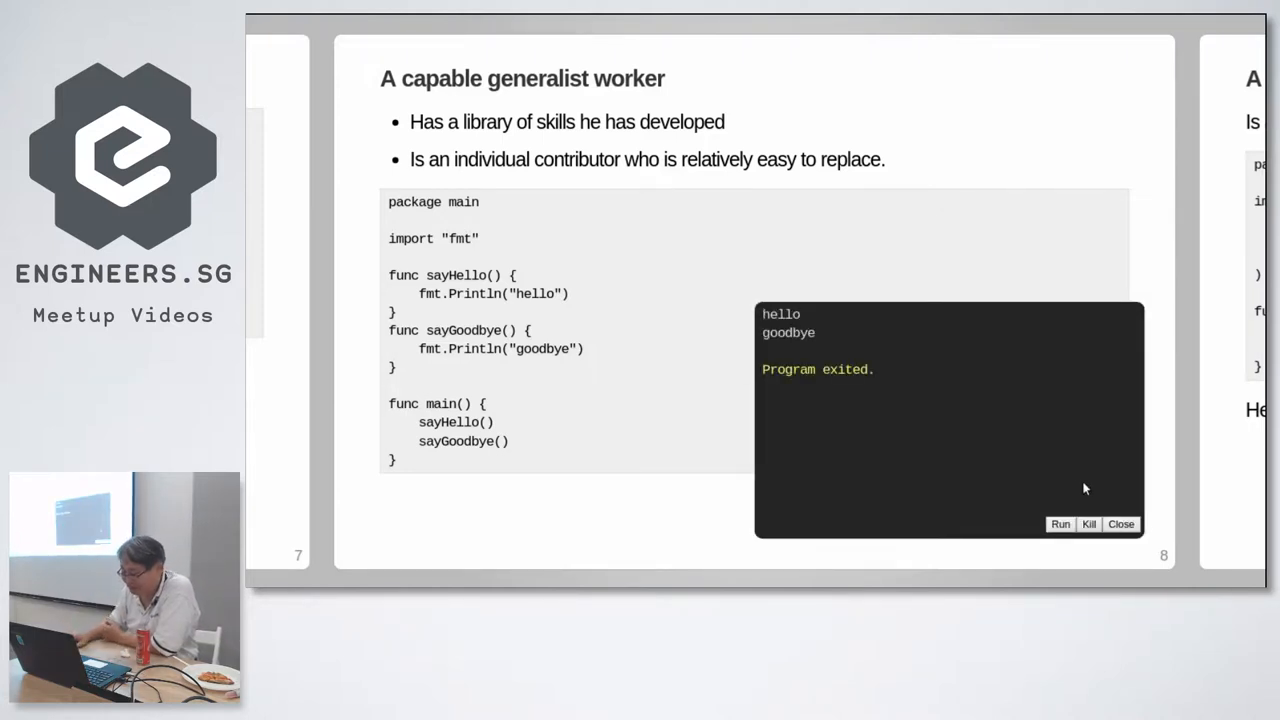
left_click(1121, 524)
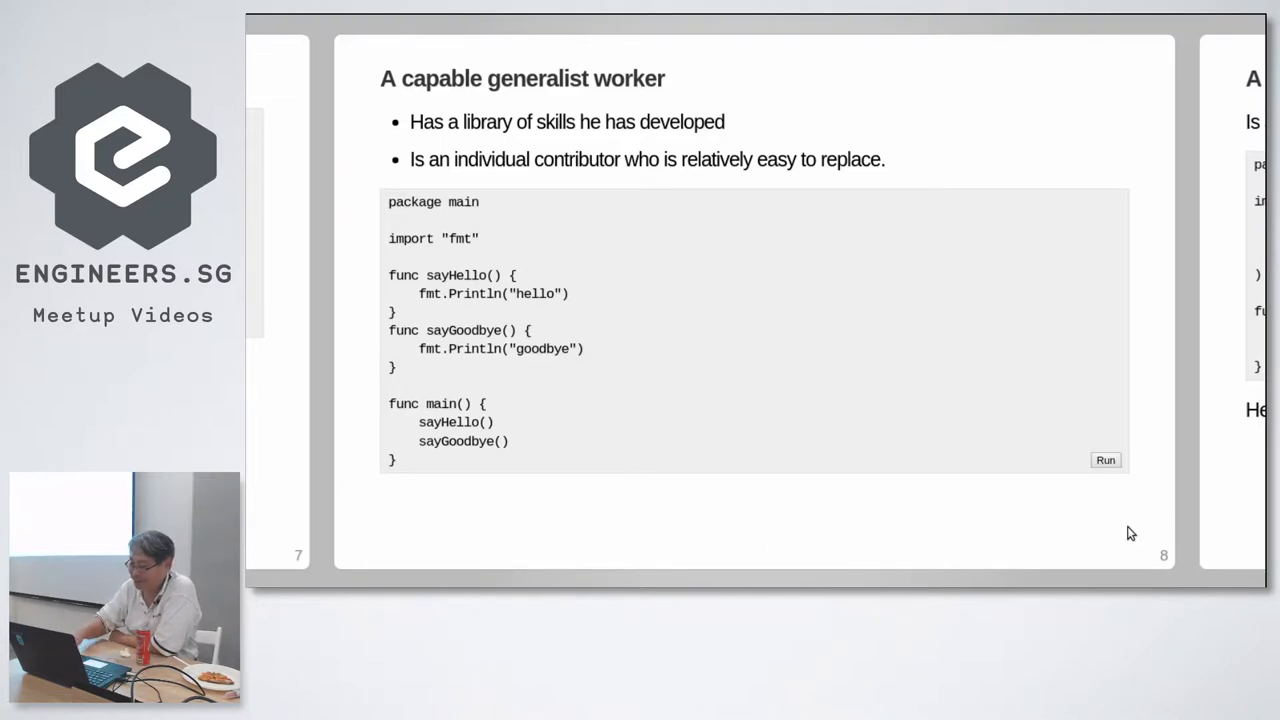
Step: Advance to slide 9 and run the specialist worker example printing the 30 m bridge
key("right")
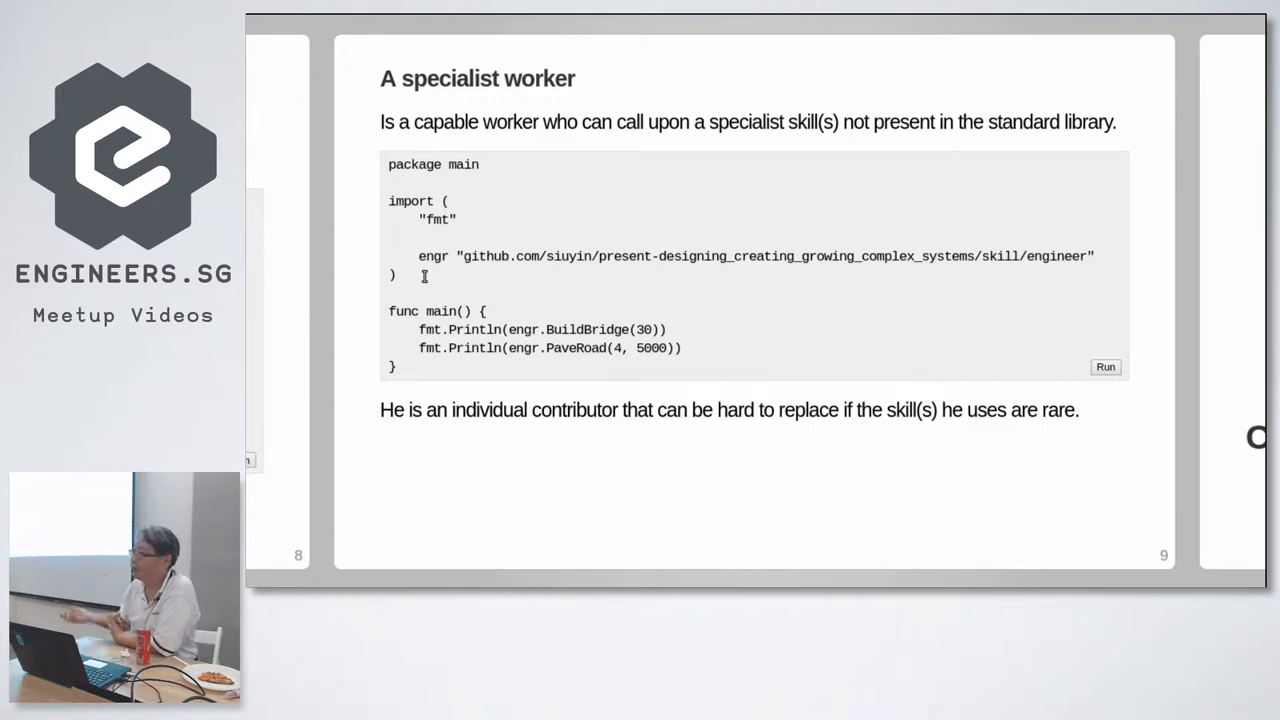
left_click(1105, 367)
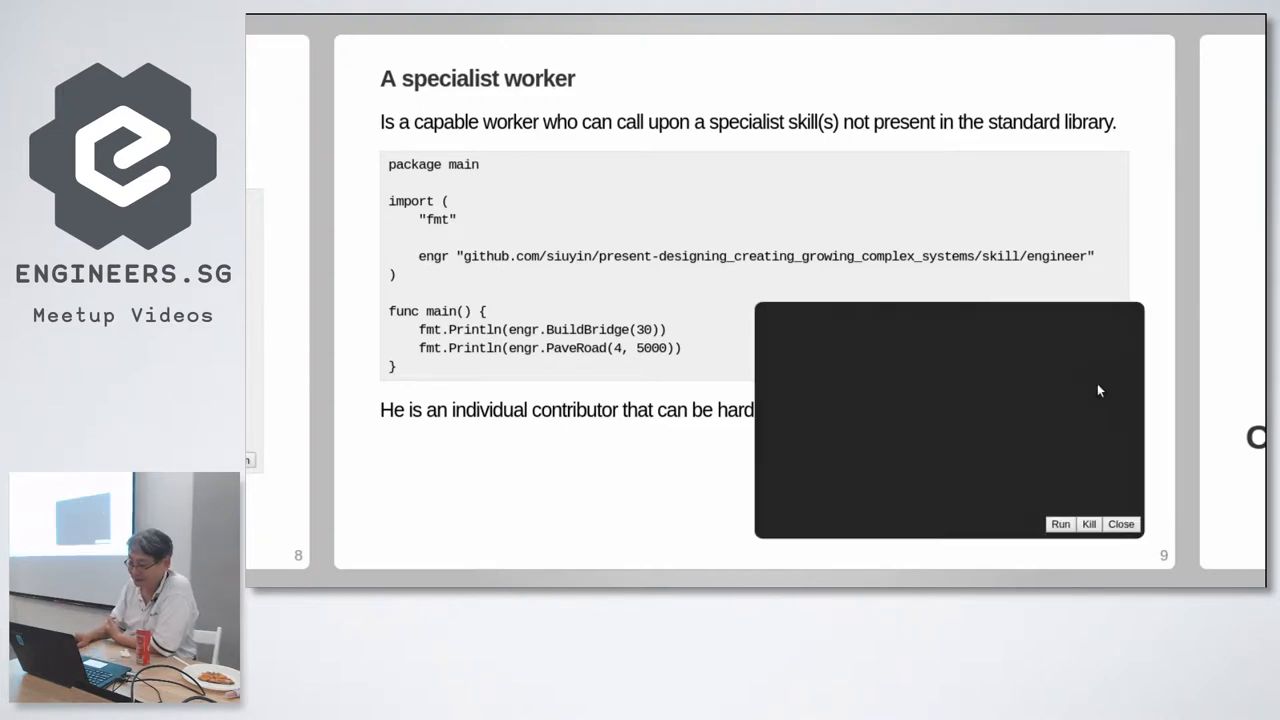
left_click(1060, 524)
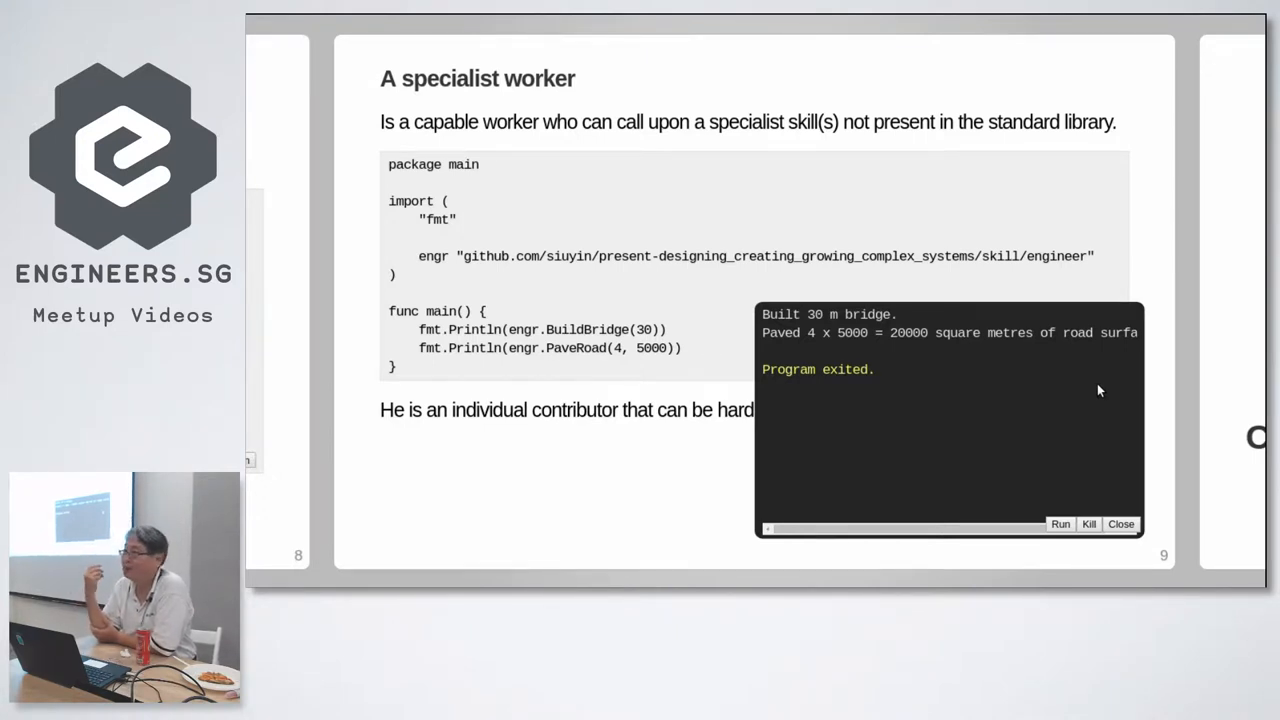
mouse_move(923, 419)
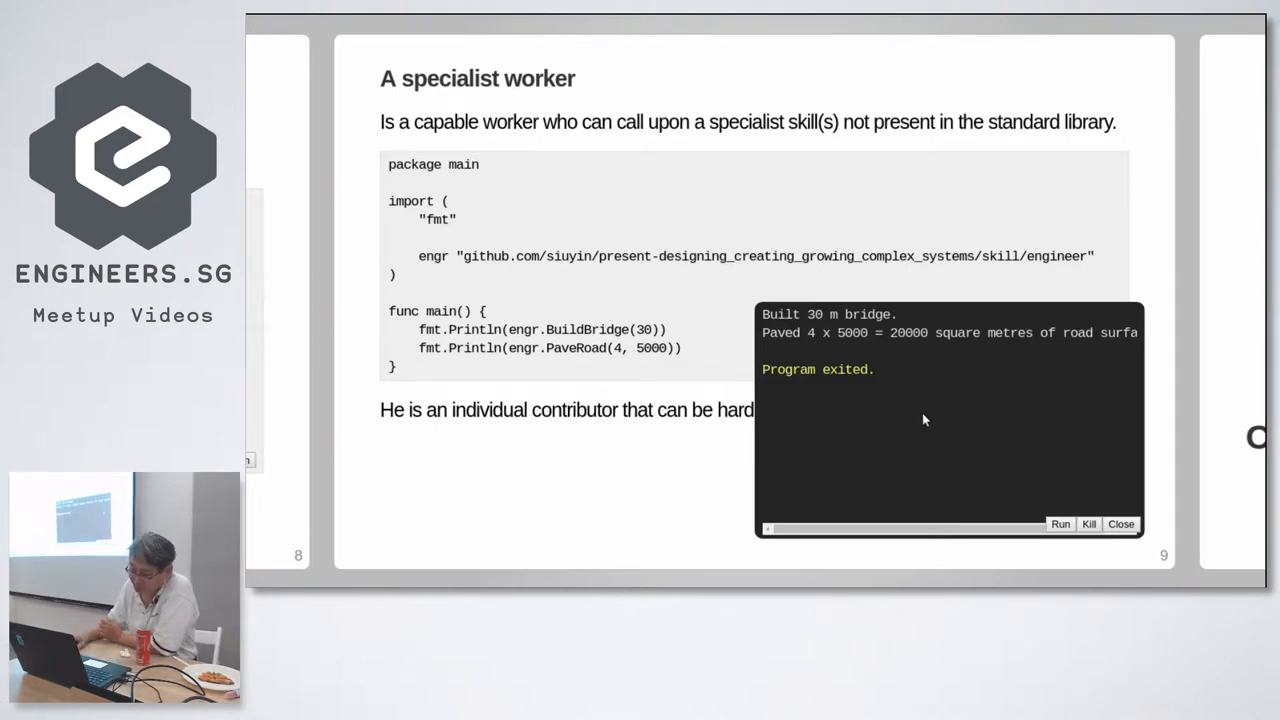
left_click(1121, 524)
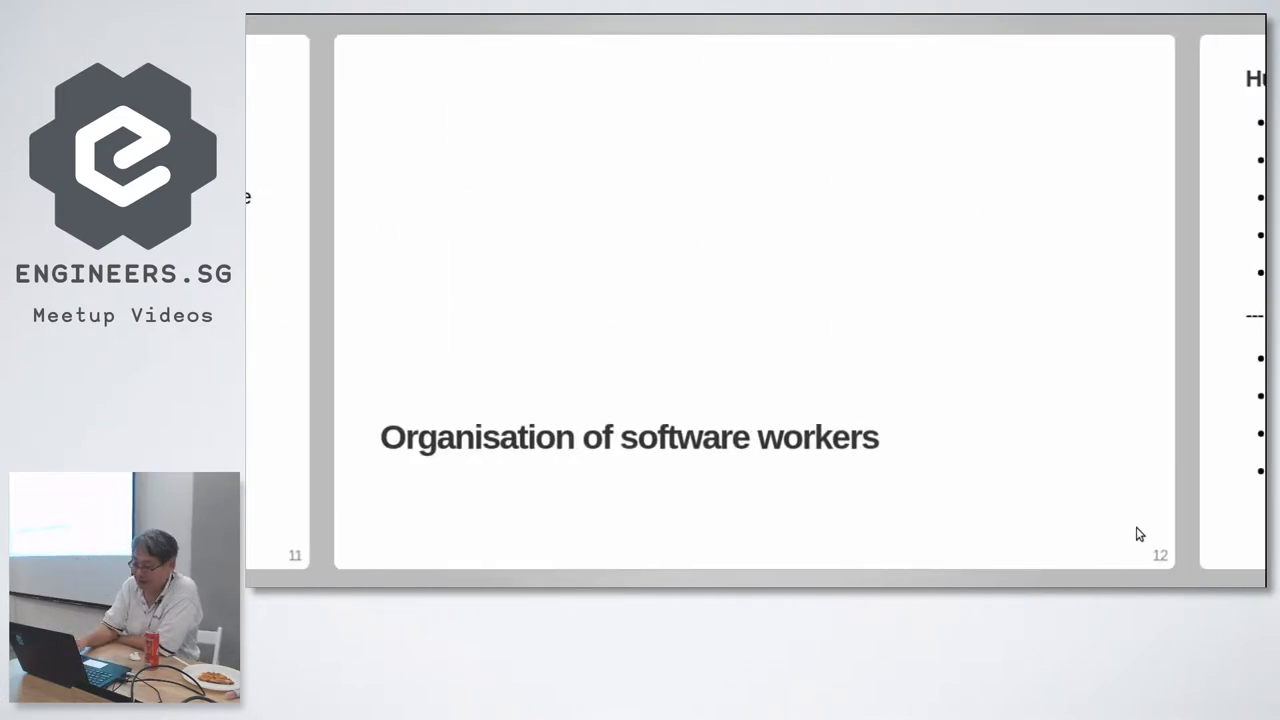
key("Right")
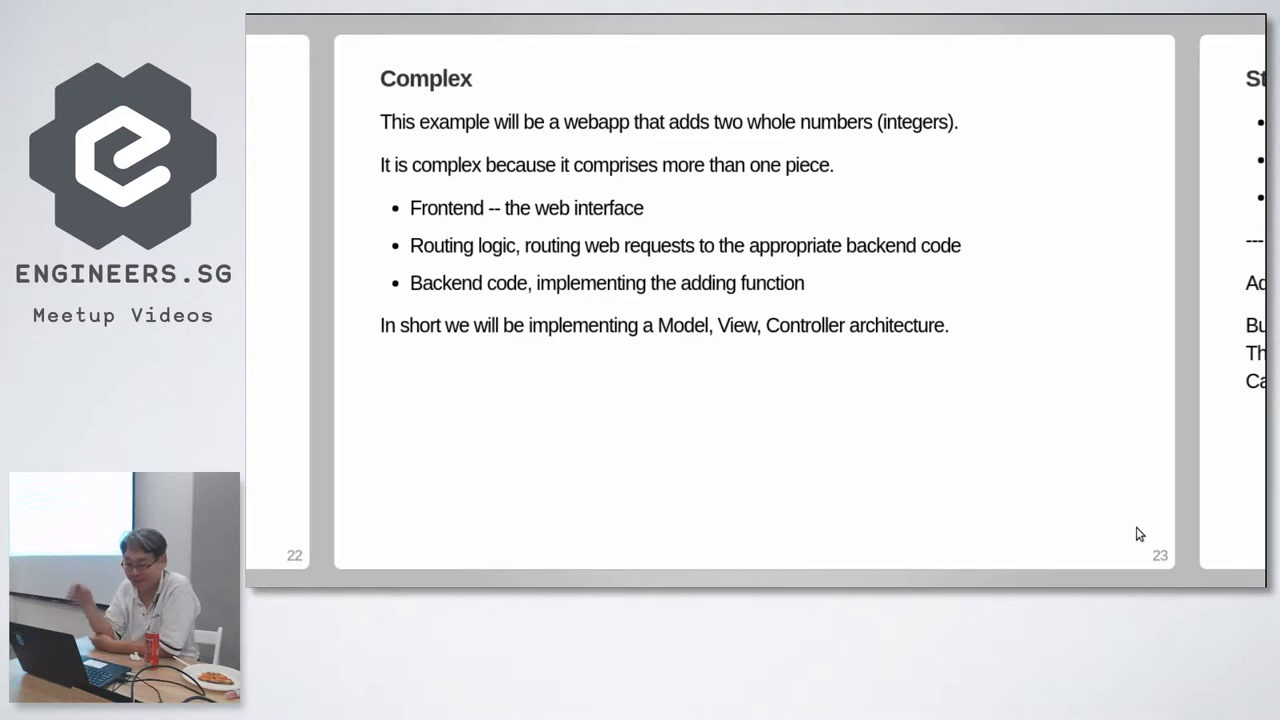
key("Right")
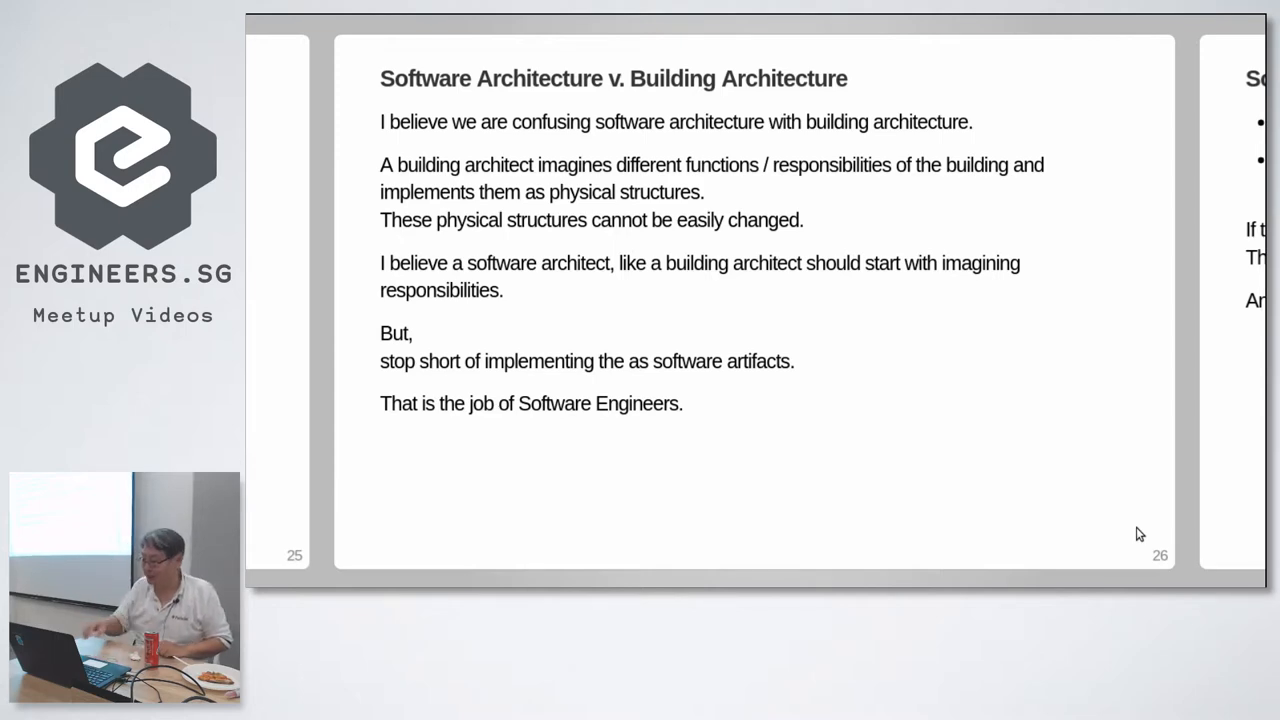
Step: Move past the architecture comparison slide toward slide 29, Adder responsibility 2
key("Right")
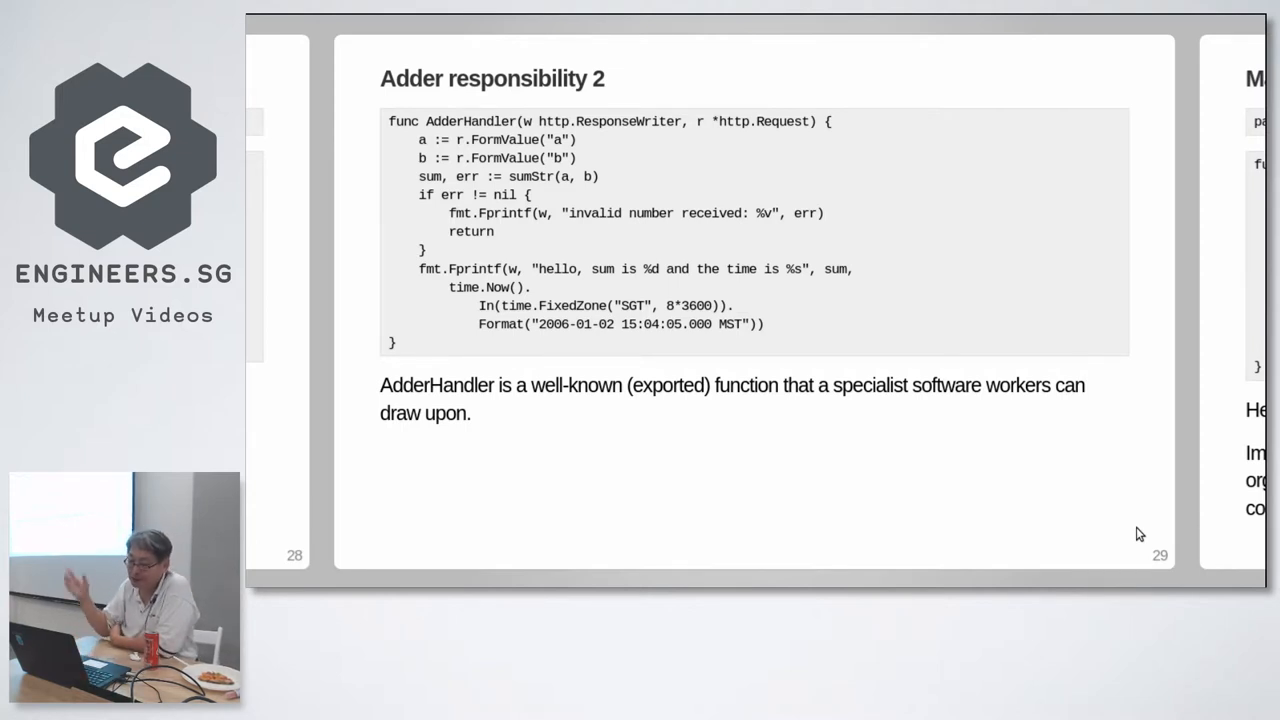
mouse_move(765, 362)
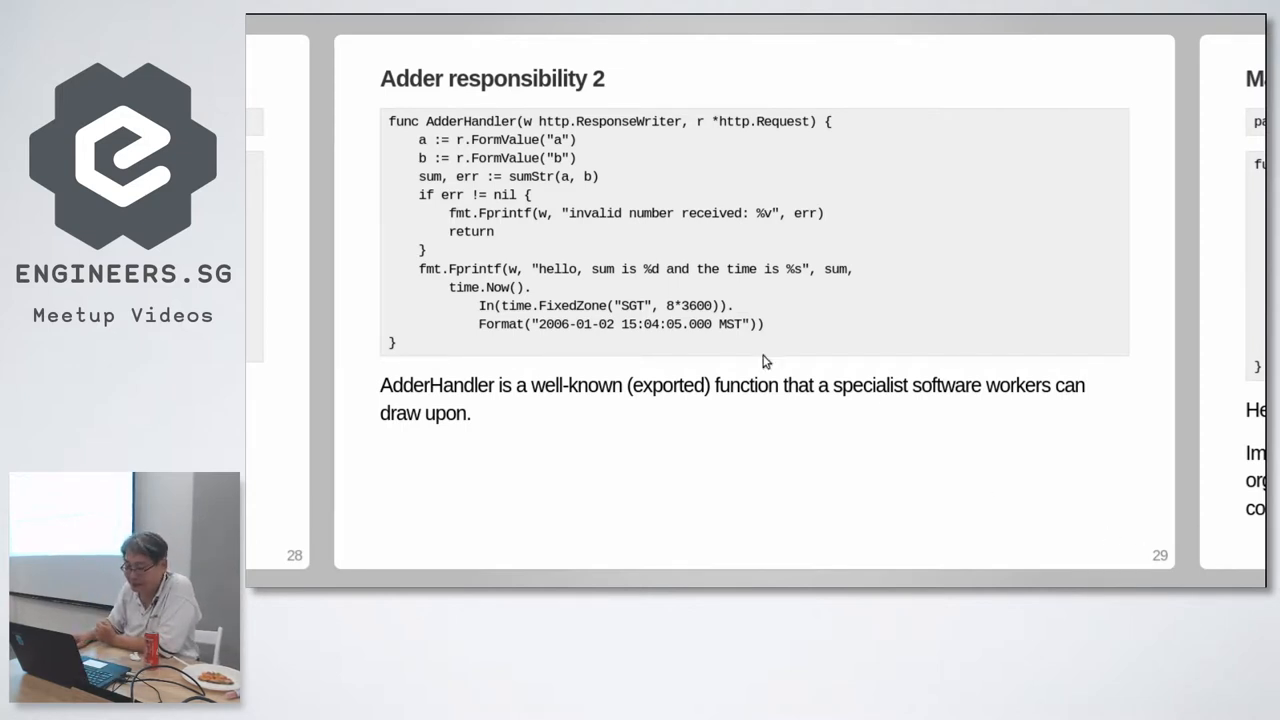
mouse_move(660, 340)
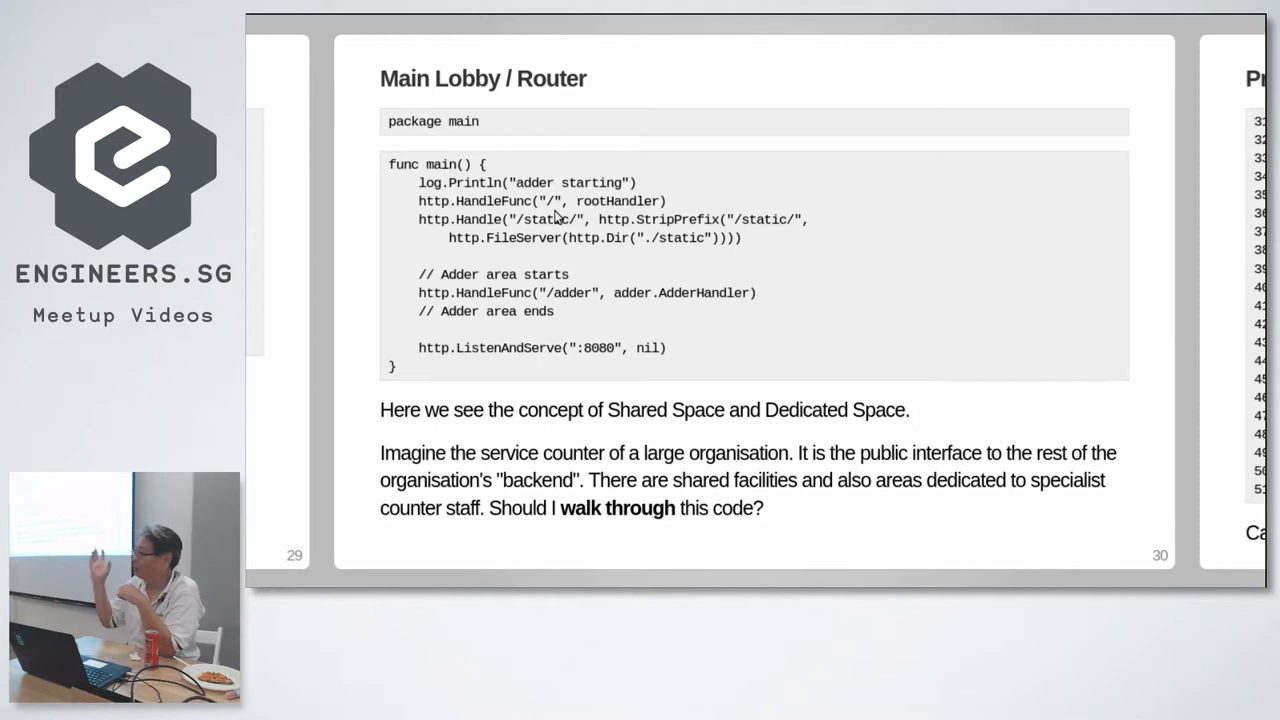
mouse_move(548, 217)
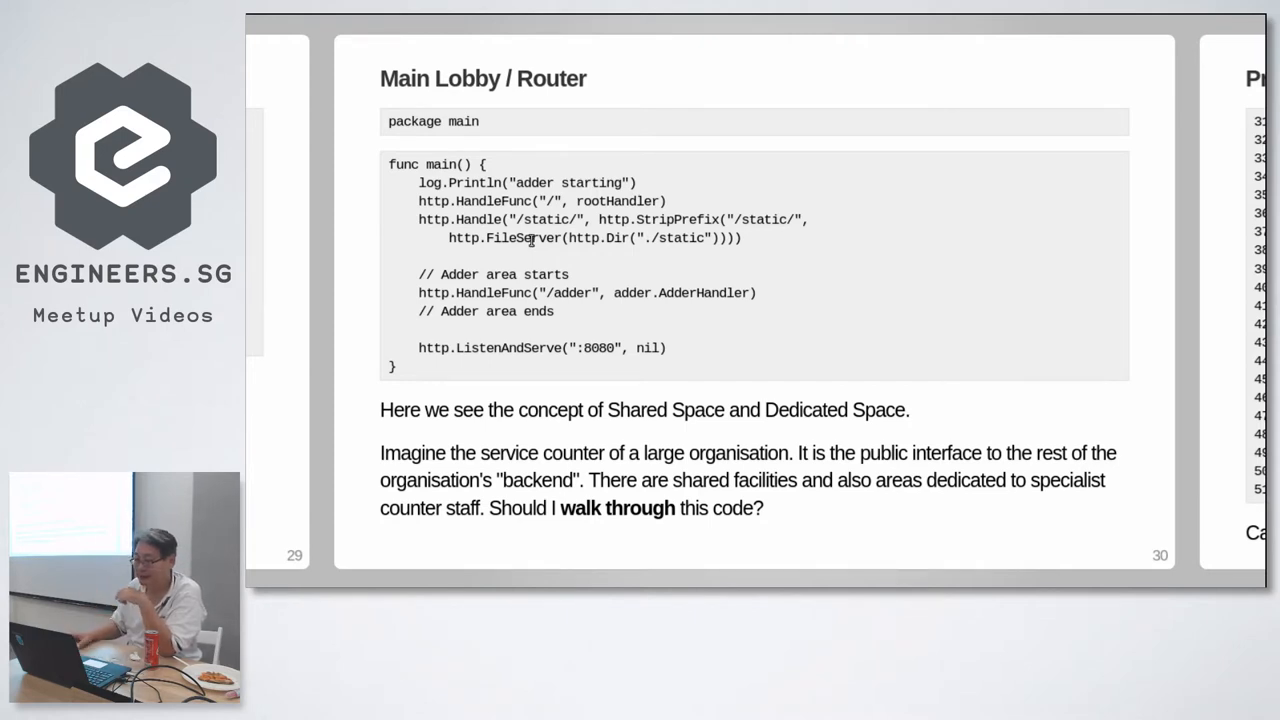
mouse_move(545, 252)
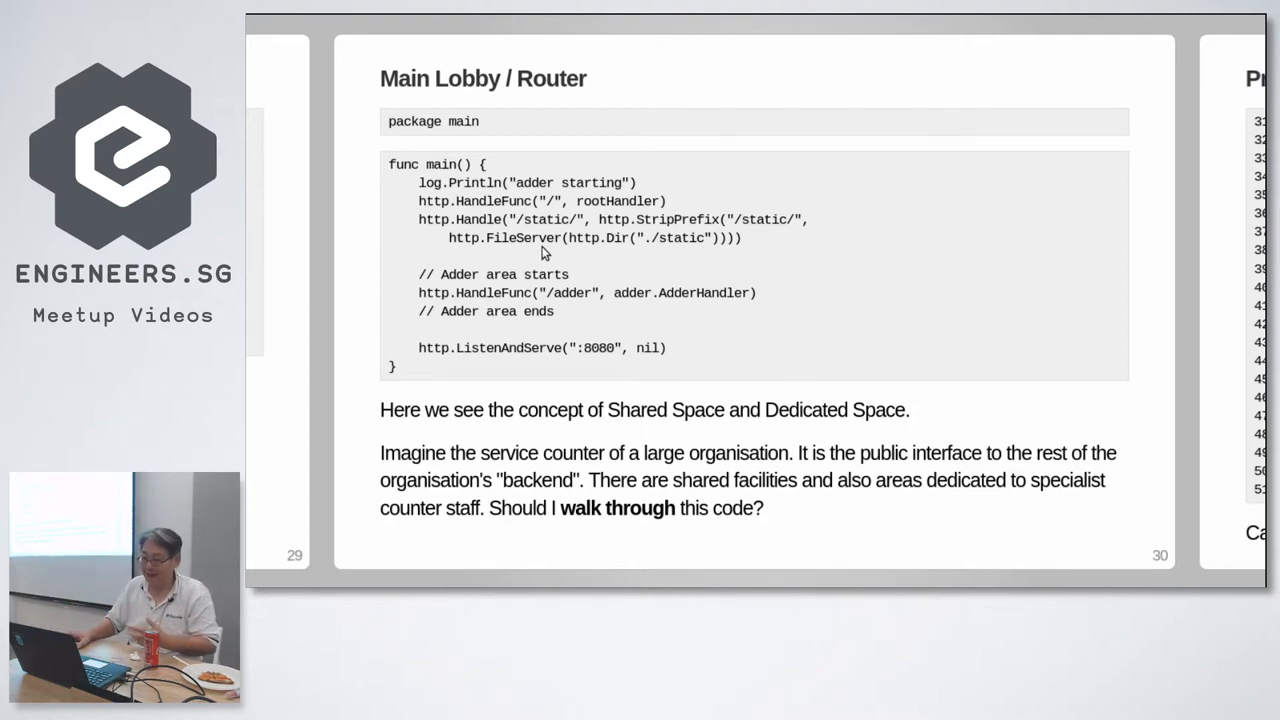
mouse_move(527, 265)
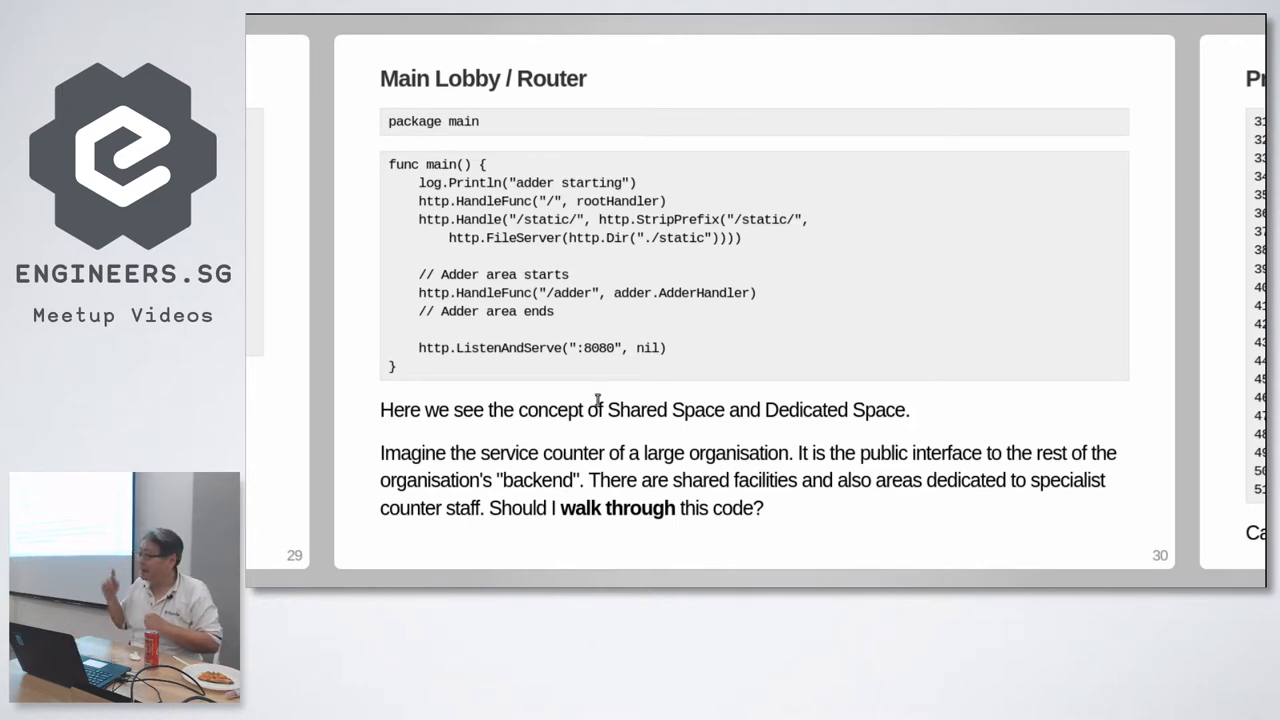
mouse_move(560, 315)
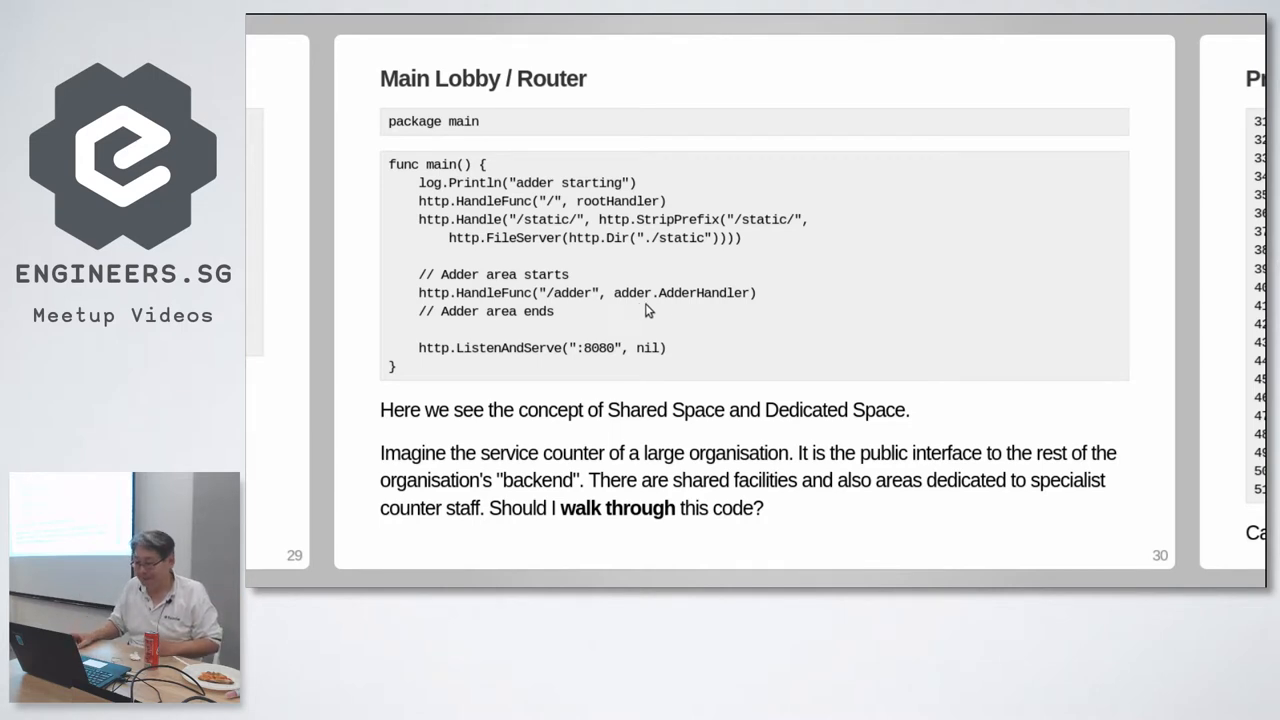
mouse_move(682, 311)
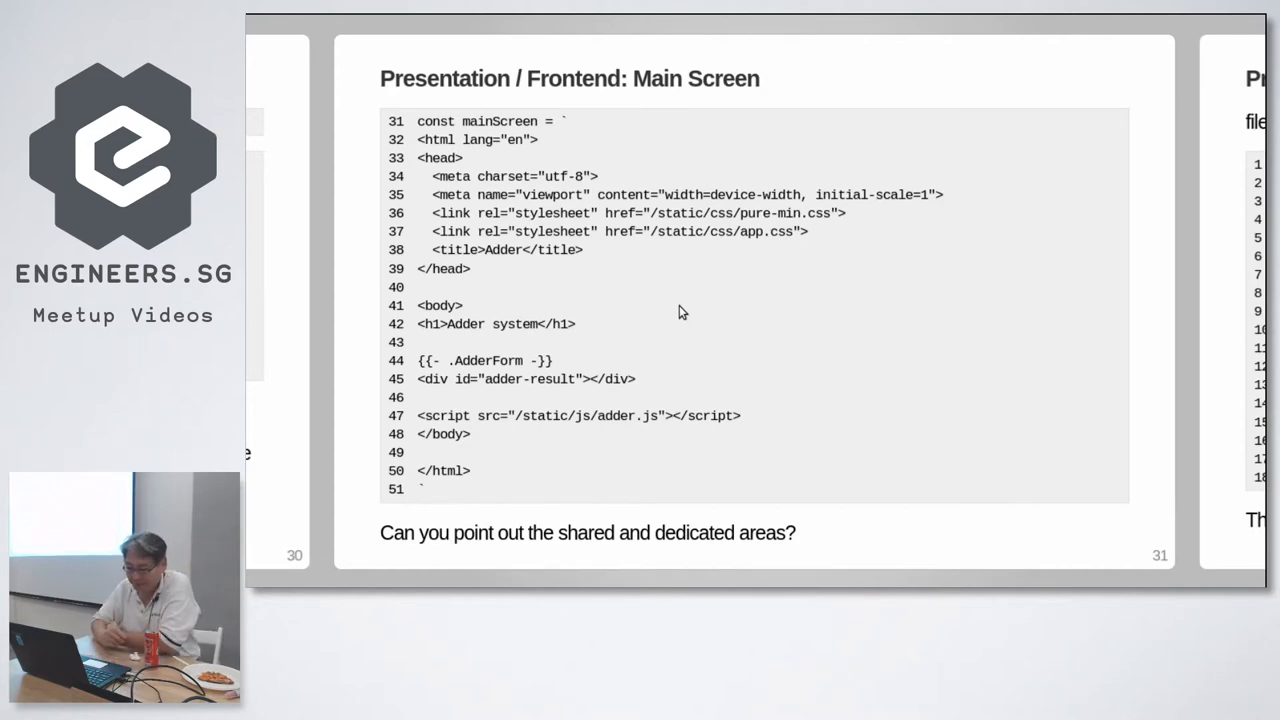
mouse_move(613, 151)
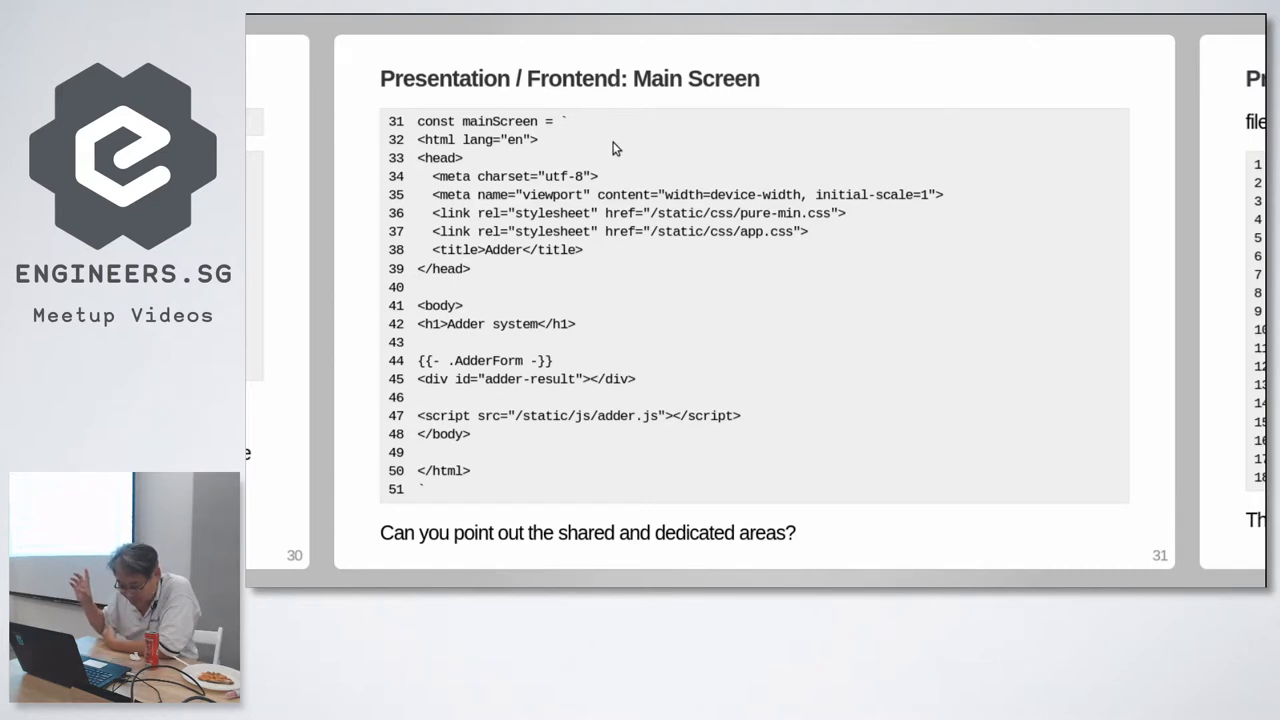
mouse_move(575, 119)
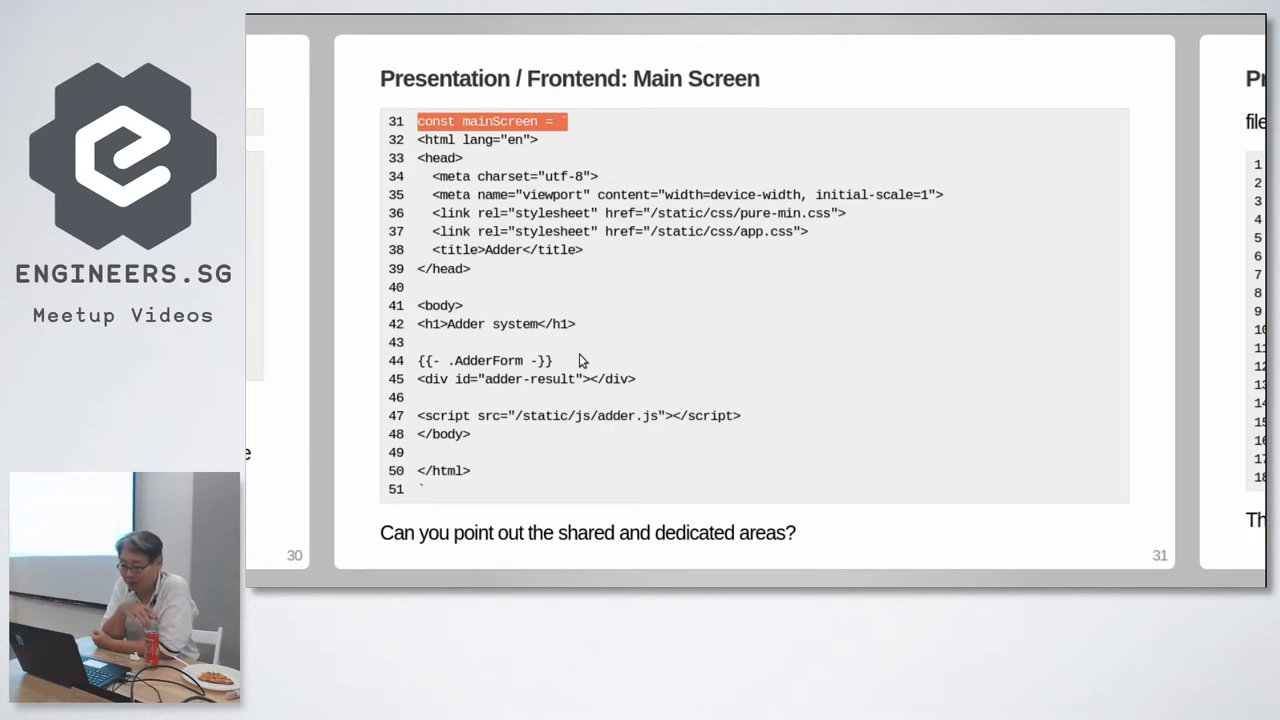
mouse_move(600, 168)
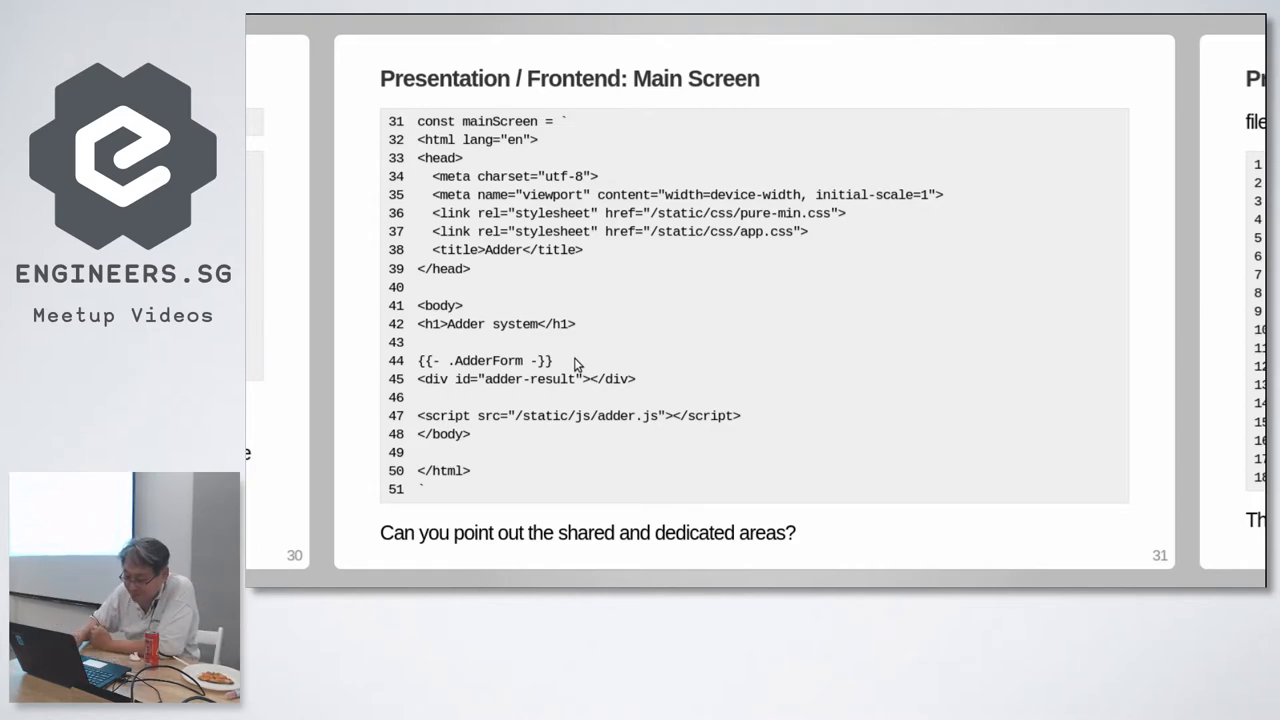
Step: Advance to slide 32, Presentation / Frontend 2: Adder User Interface
key("right")
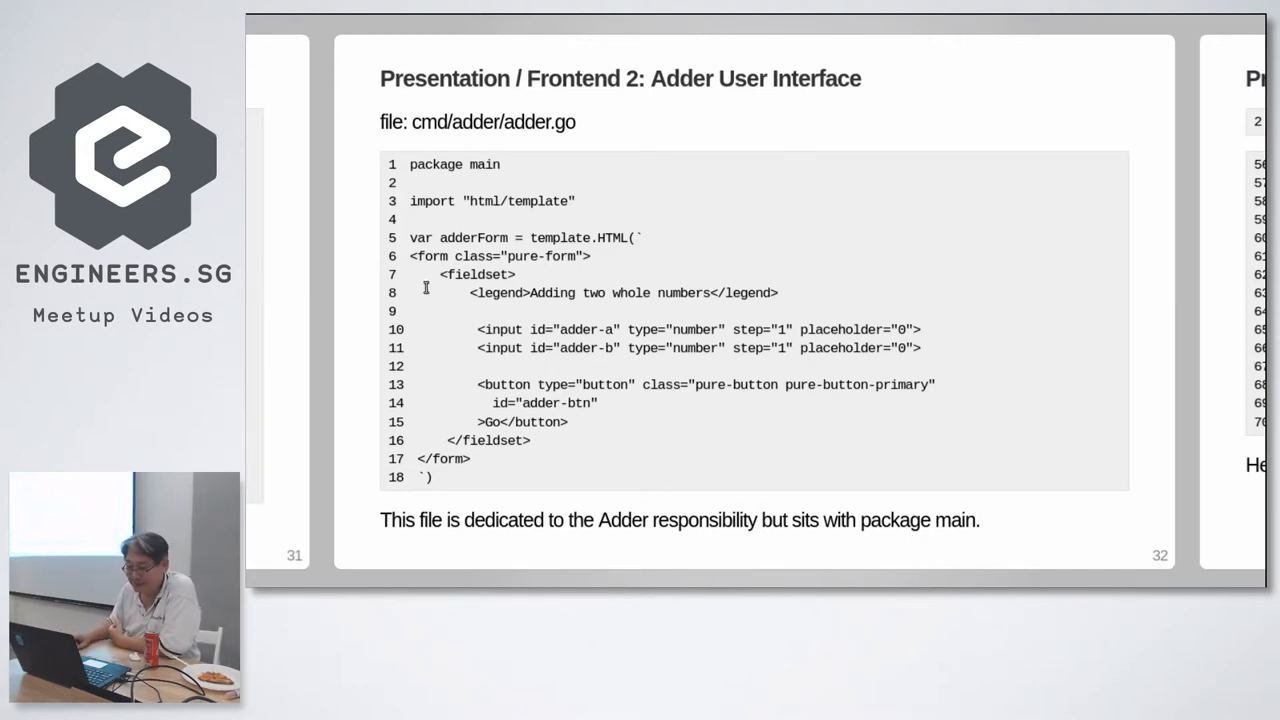
mouse_move(700, 253)
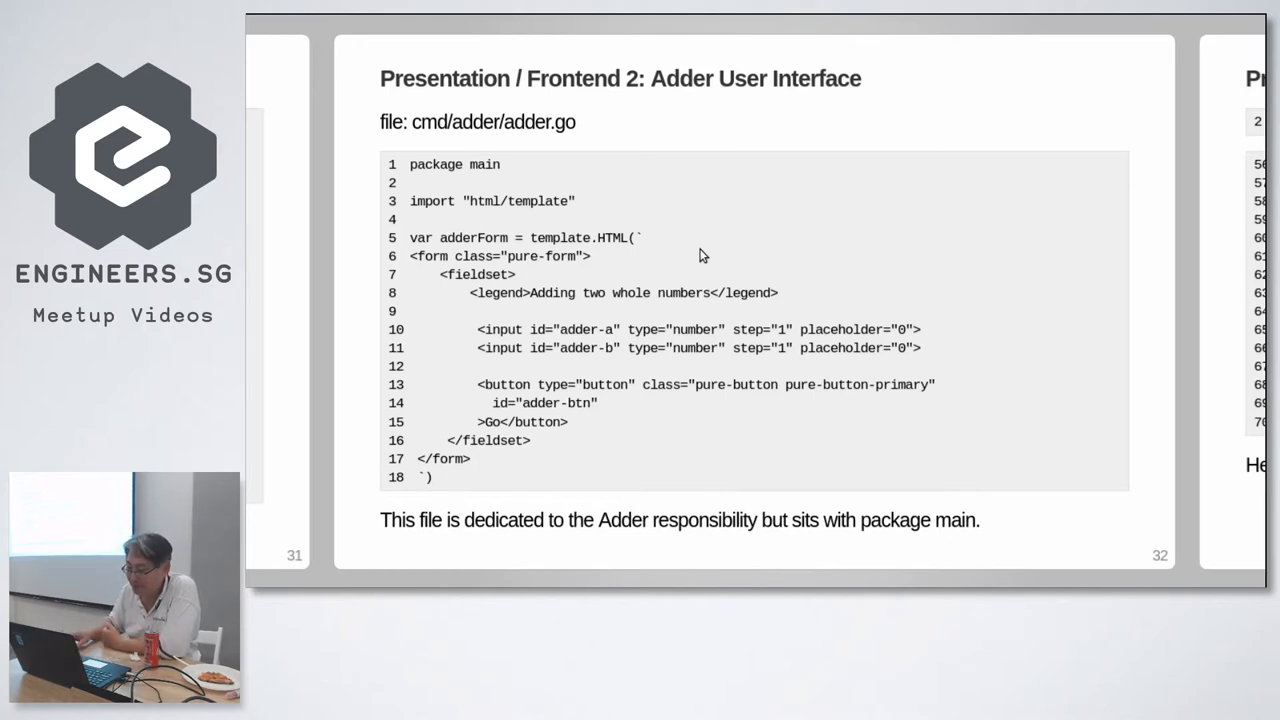
mouse_move(675, 377)
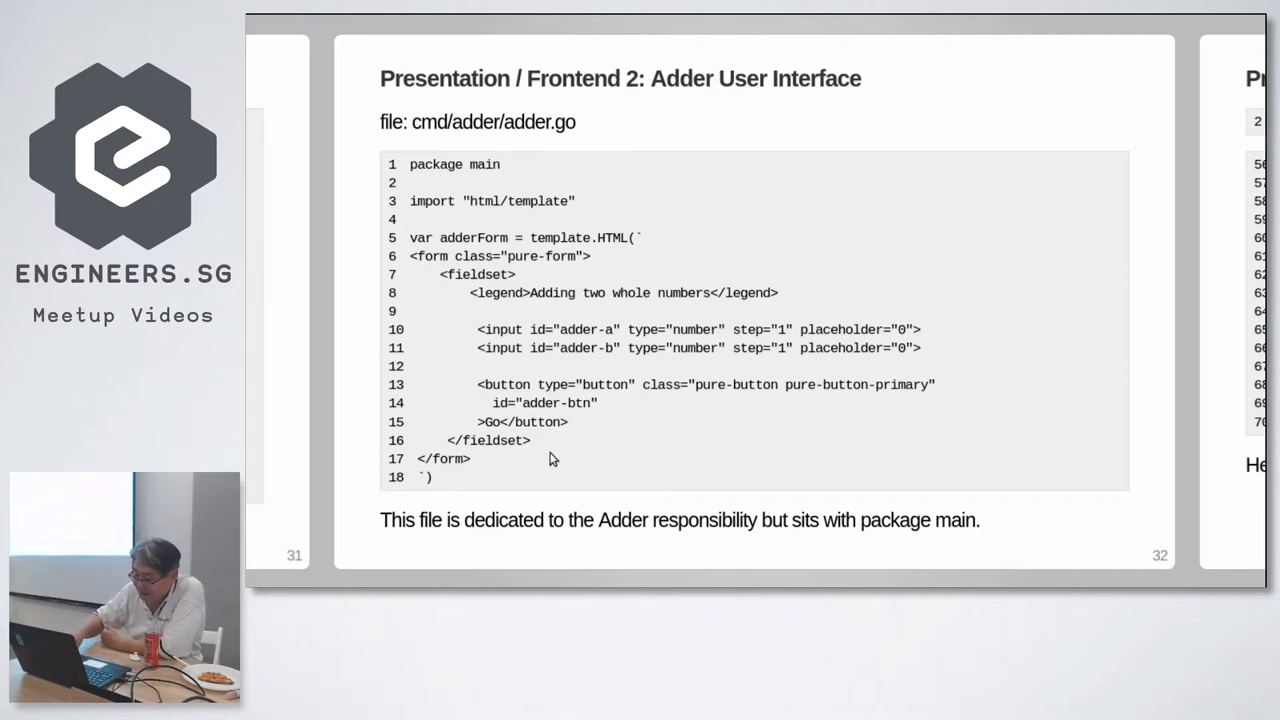
Step: Advance to slide 33, Presentation / Frontend 3: UI Implementation
key("right")
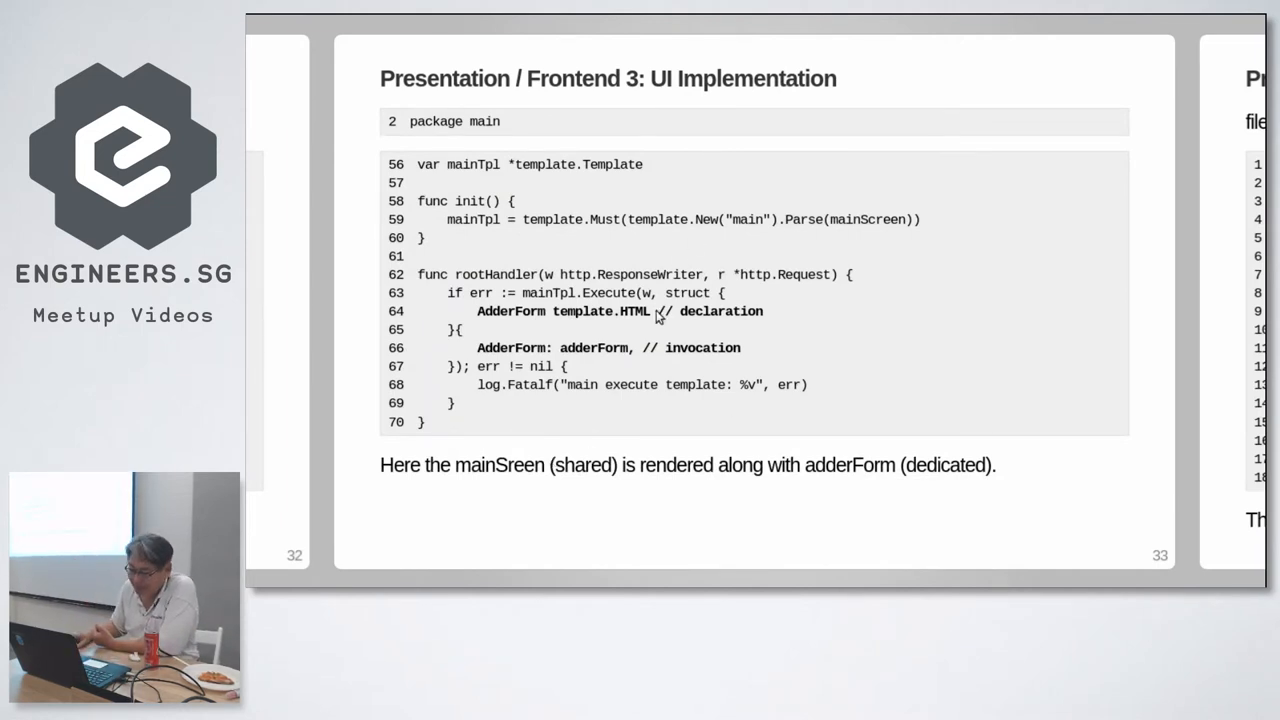
mouse_move(924, 380)
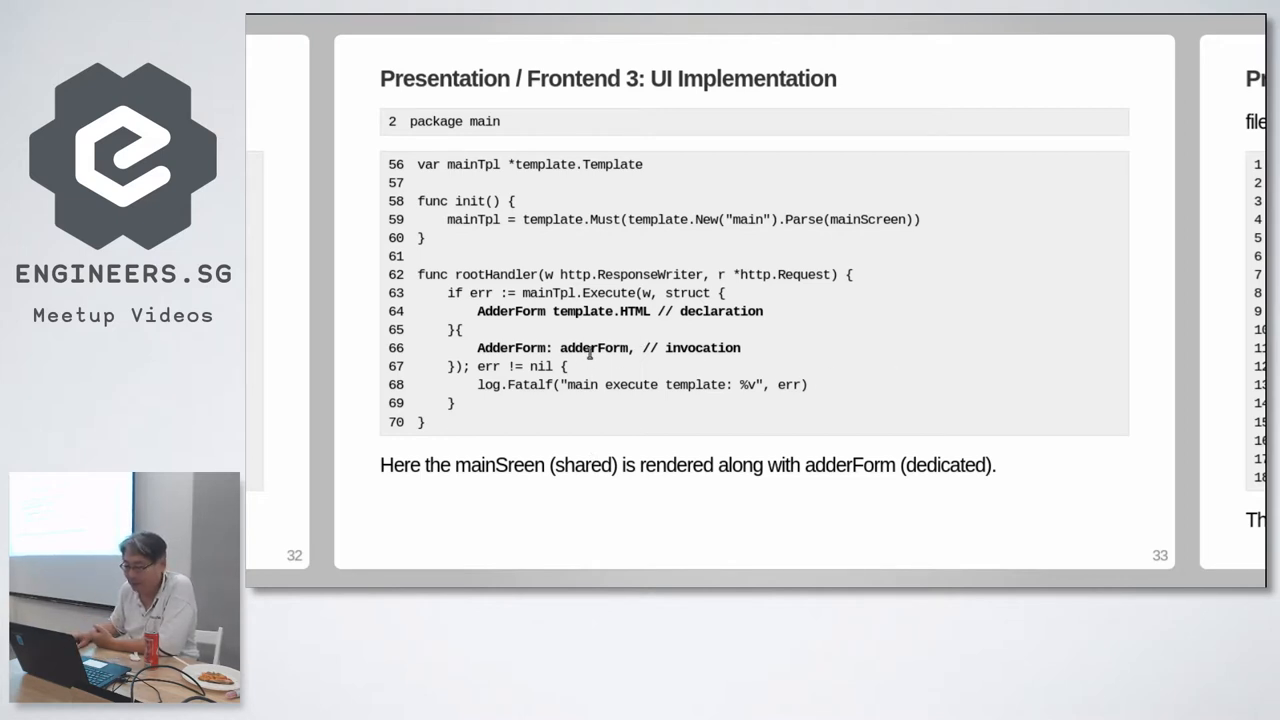
mouse_move(551, 317)
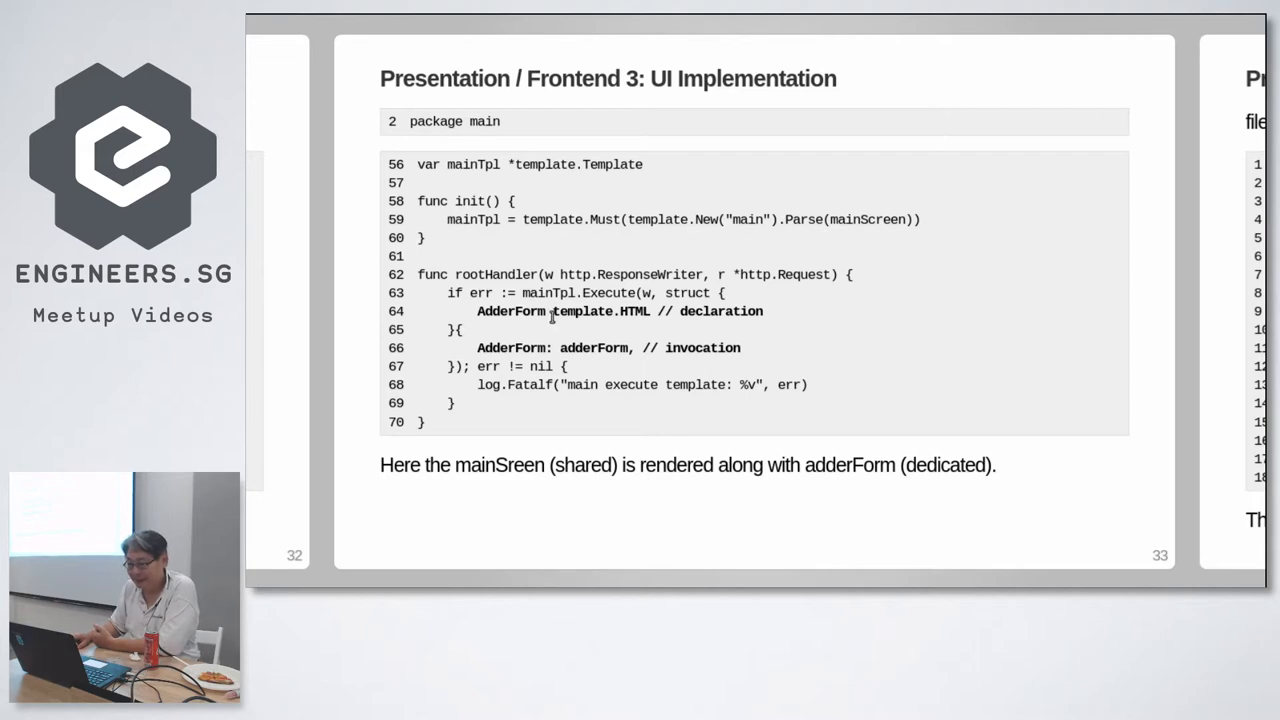
mouse_move(578, 368)
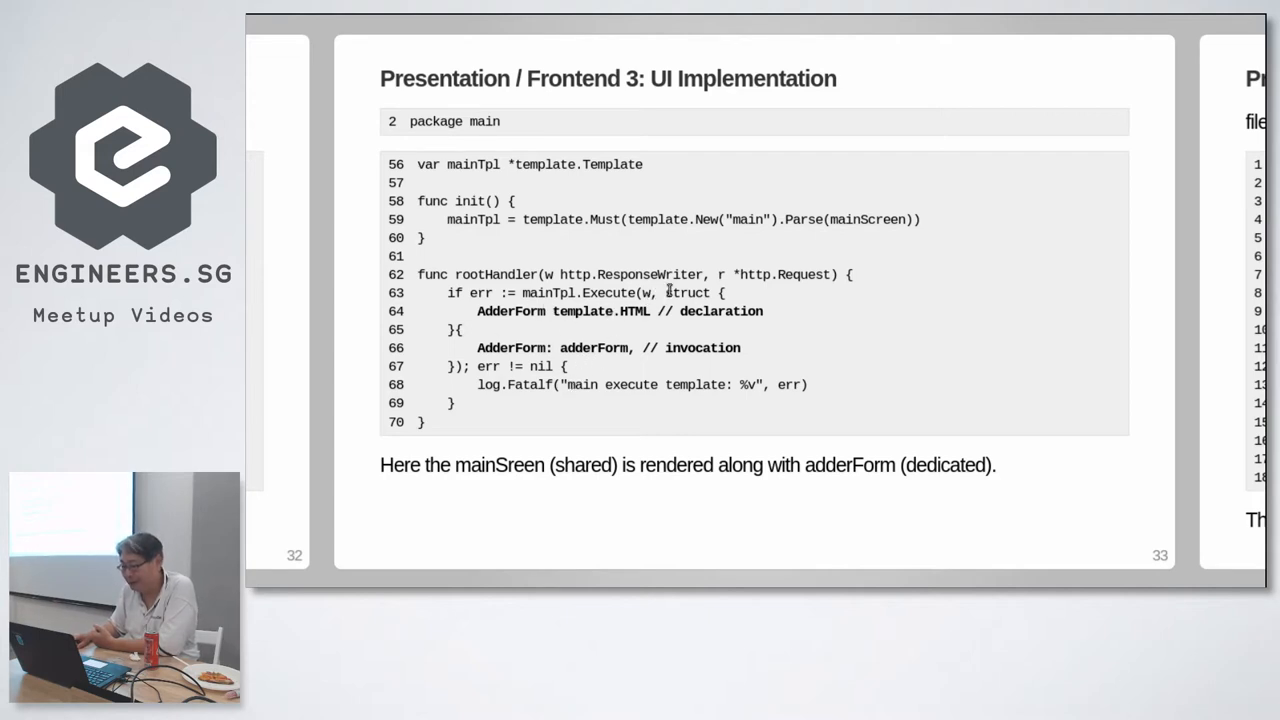
Step: Highlight the inline AdderForm struct passed to Execute in rootHandler
left_click_drag(673, 293, 478, 366)
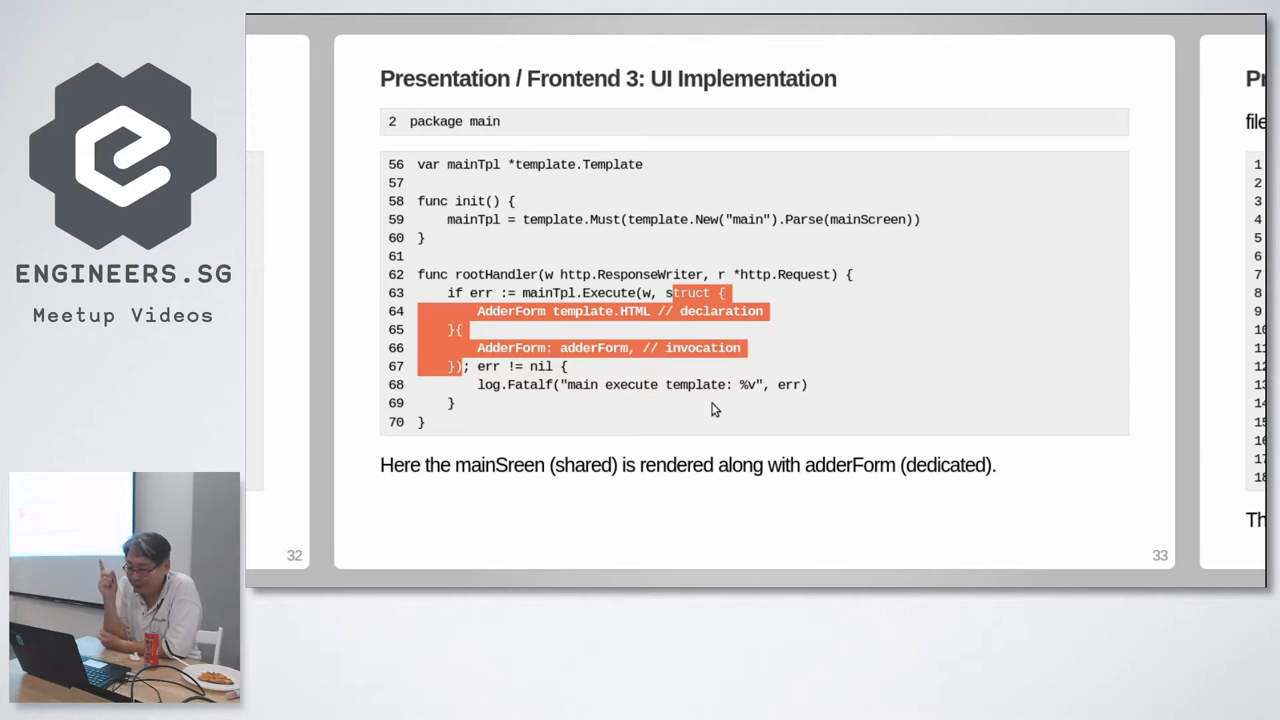
mouse_move(849, 337)
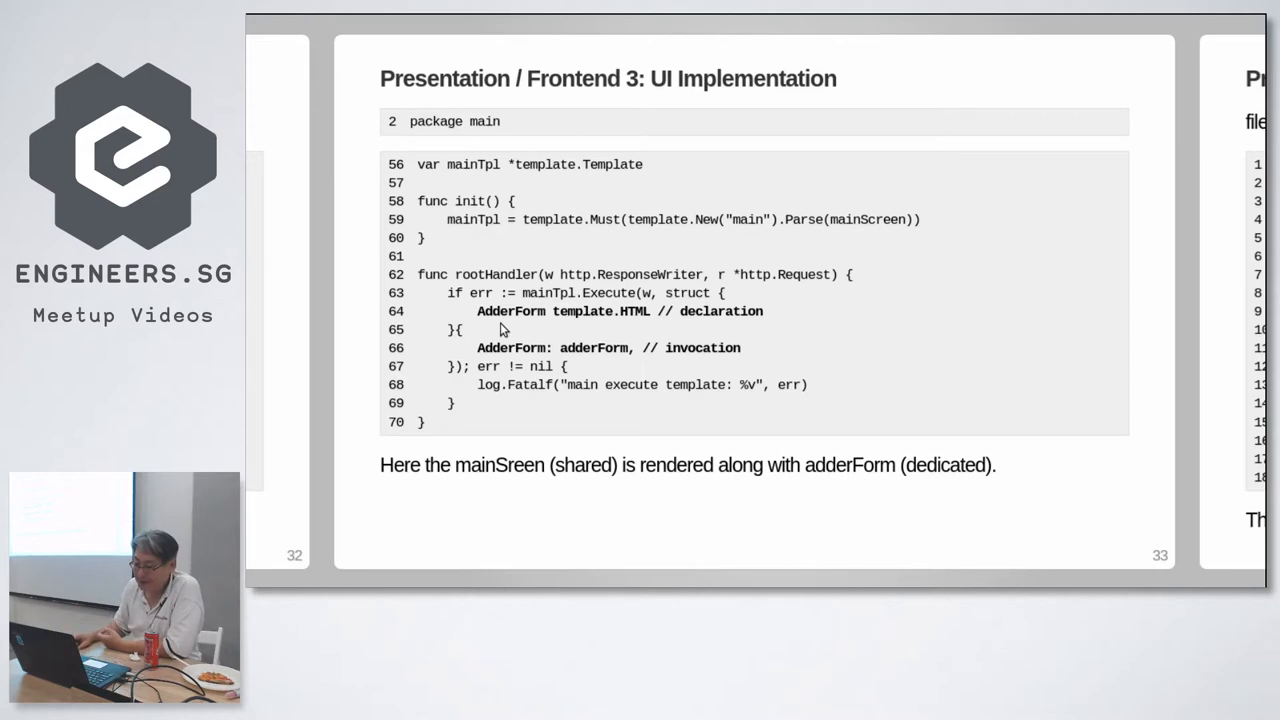
mouse_move(590, 368)
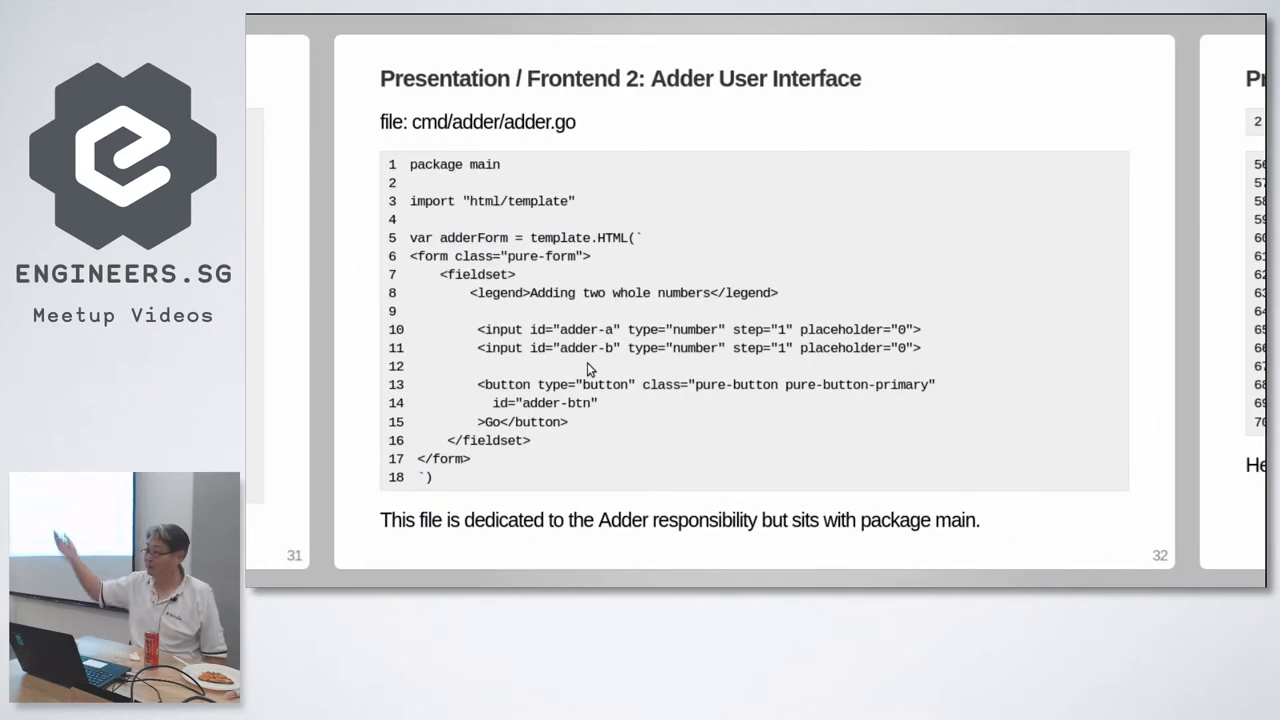
Step: Move forward to slide 35, 'Demo: Let's see this in action'
key("Right")
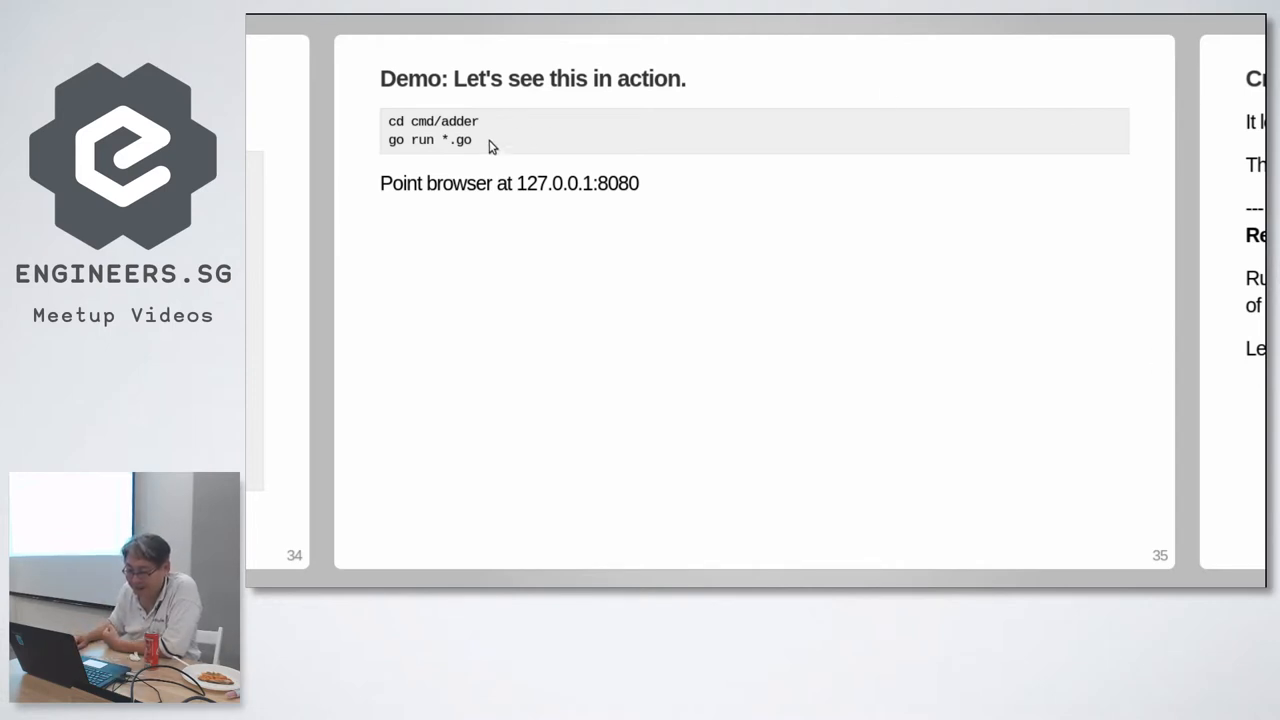
Step: Highlight the demo commands and enter 'cd cmd/adder' in the tmux terminal
left_click_drag(388, 121, 472, 140)
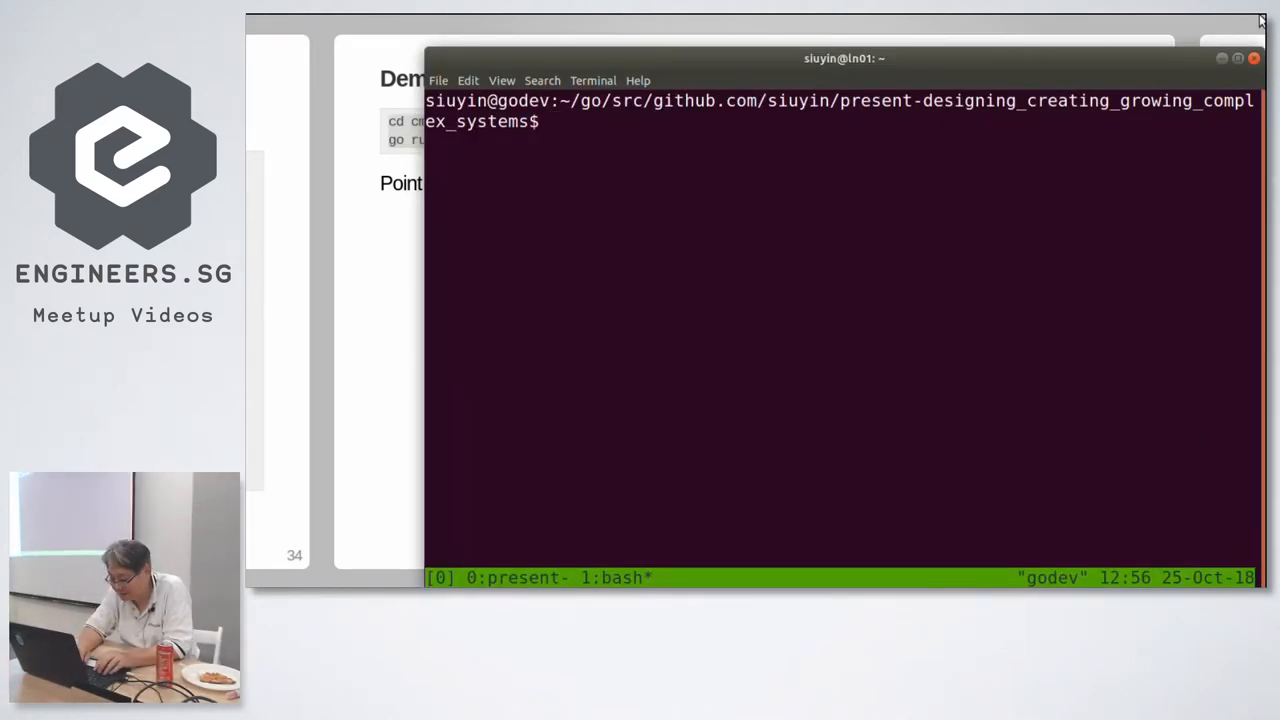
type("cd cmd/adder")
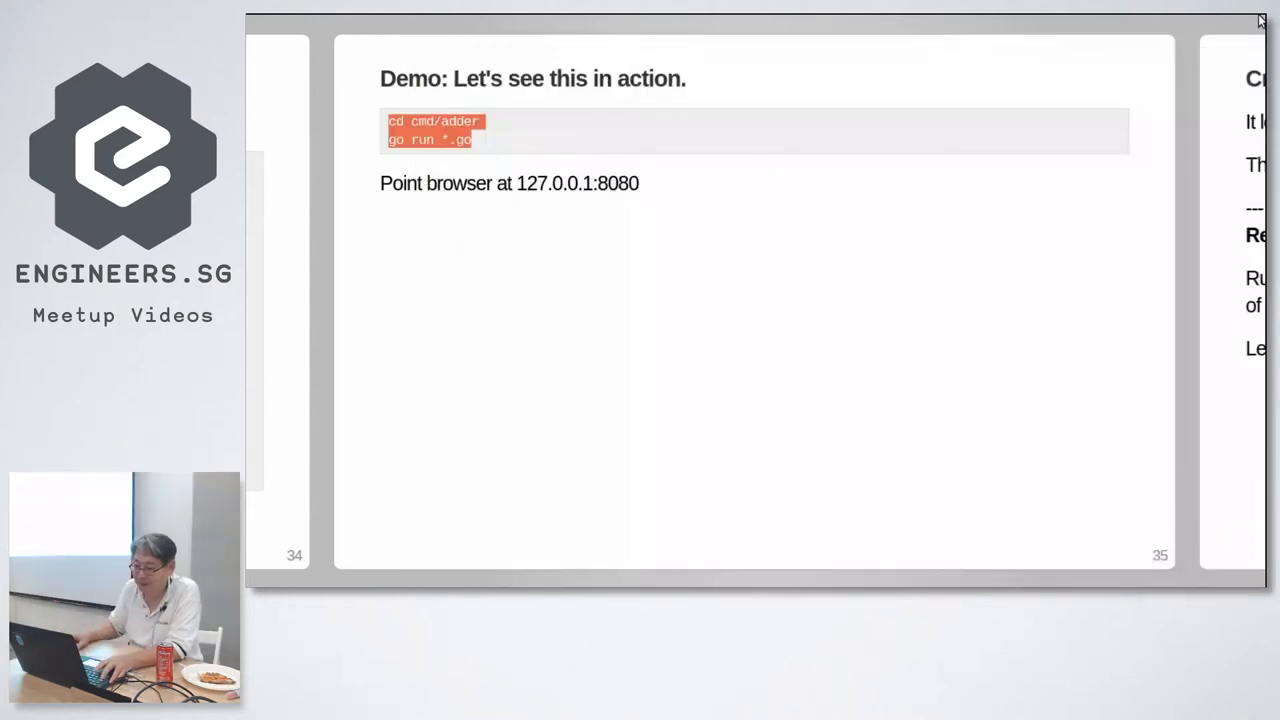
mouse_move(930, 178)
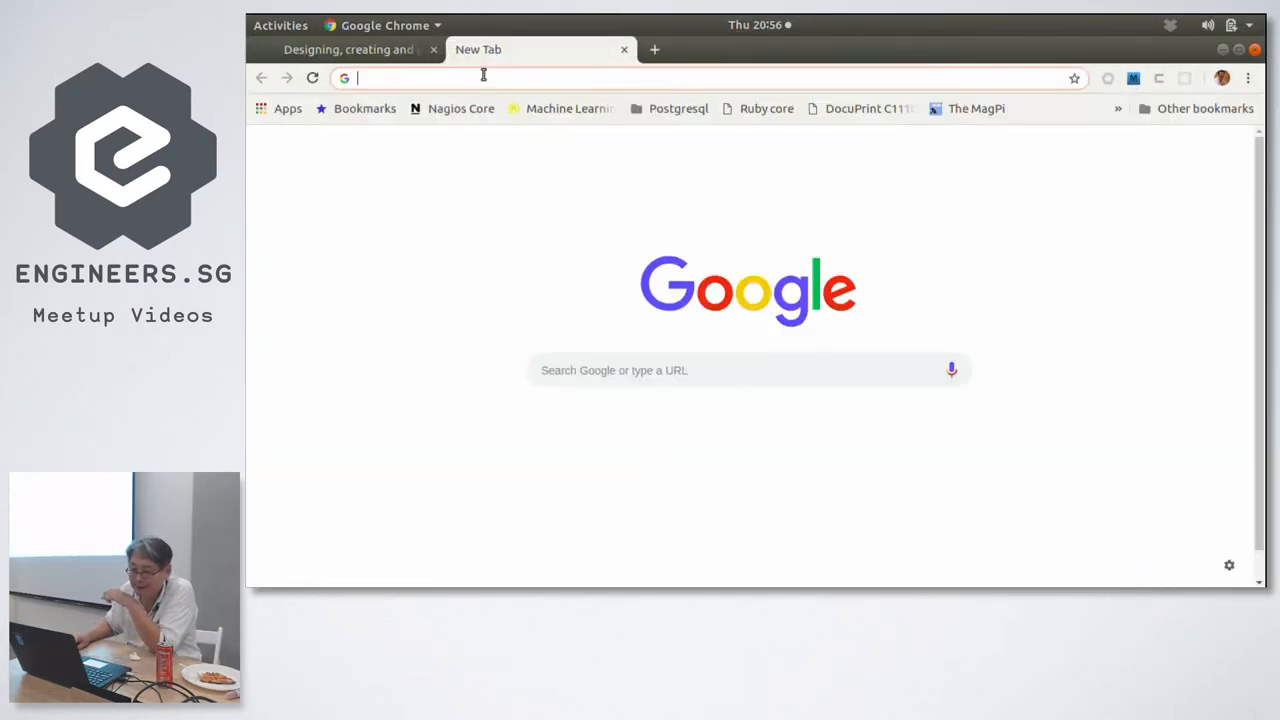
Step: Load the Adder system page at 127.0.0.1:8080 in Chrome
type("127")
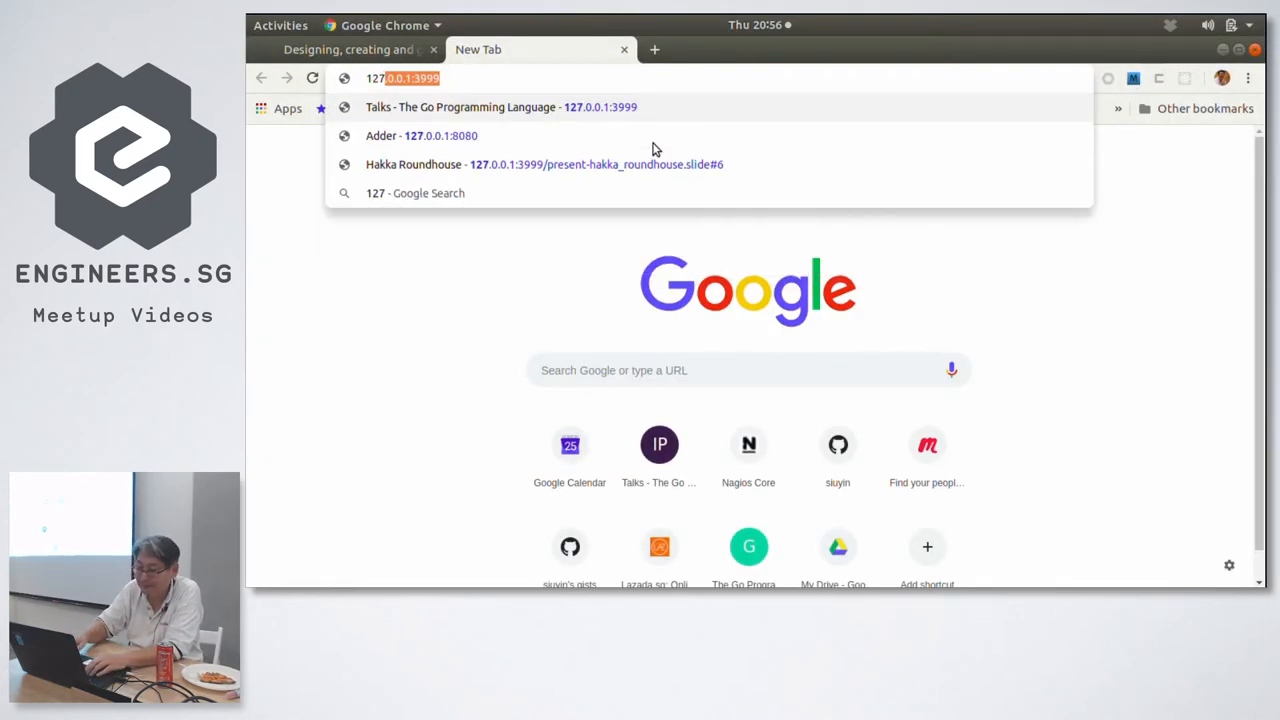
type("127.0.0.1:")
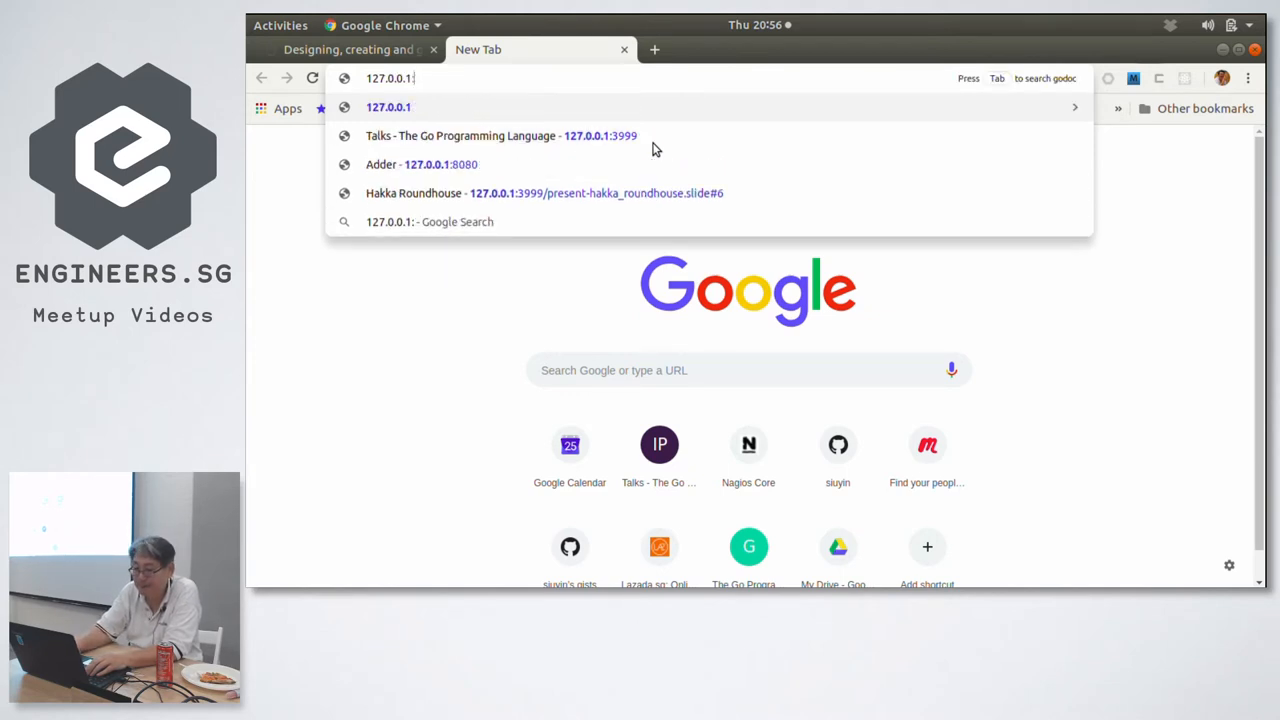
type("8080")
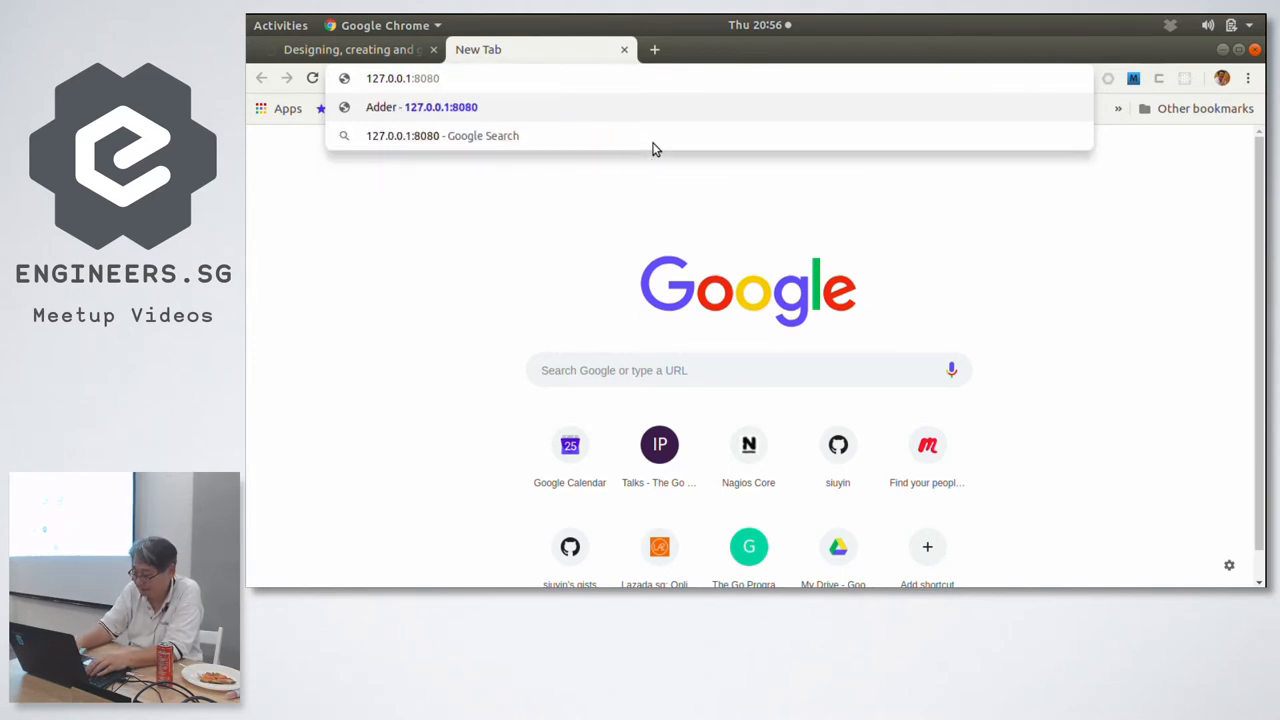
left_click(421, 107)
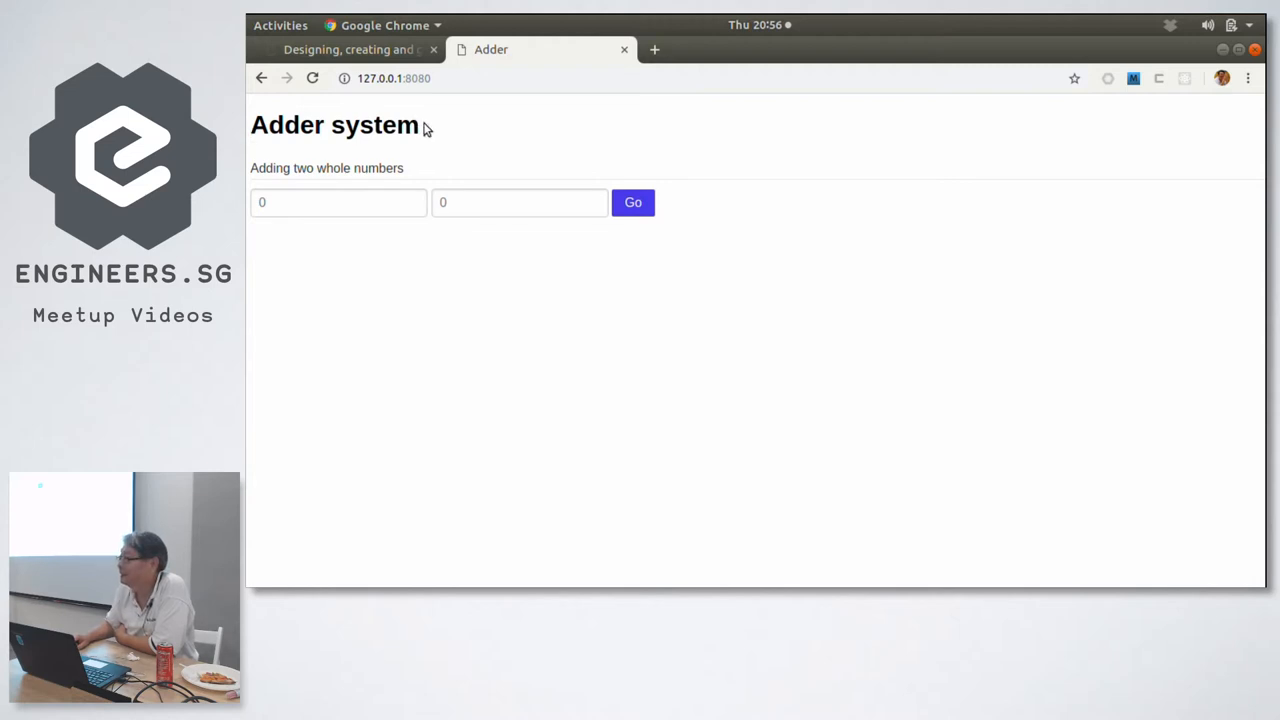
mouse_move(473, 125)
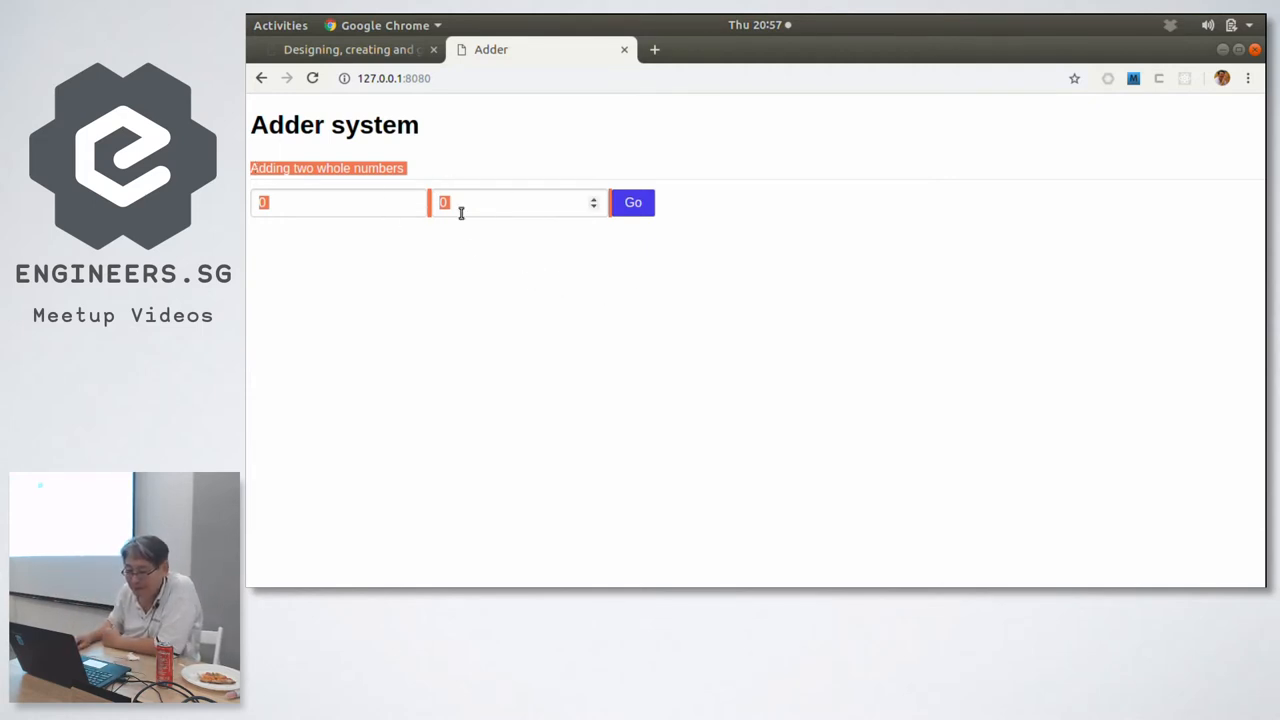
Step: Enter 2 and 3 in the Adder app to get the sum 5, then return to the deck
left_click(338, 202)
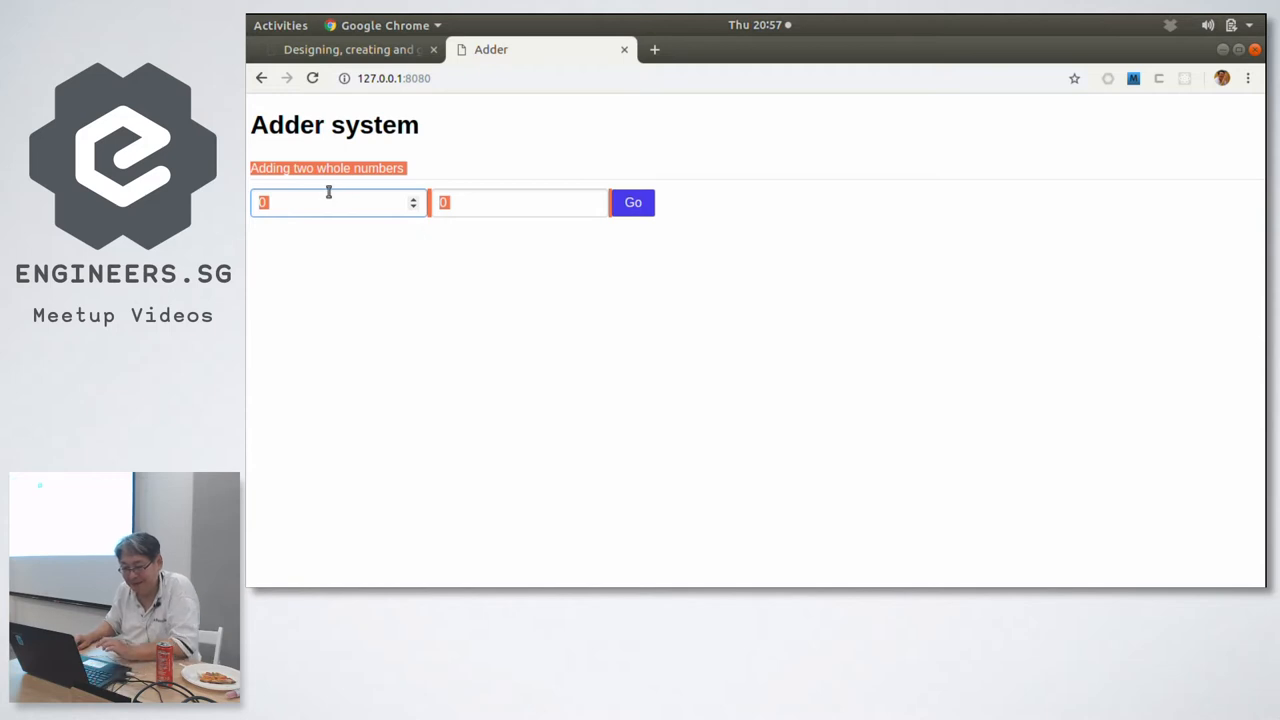
left_click(337, 202)
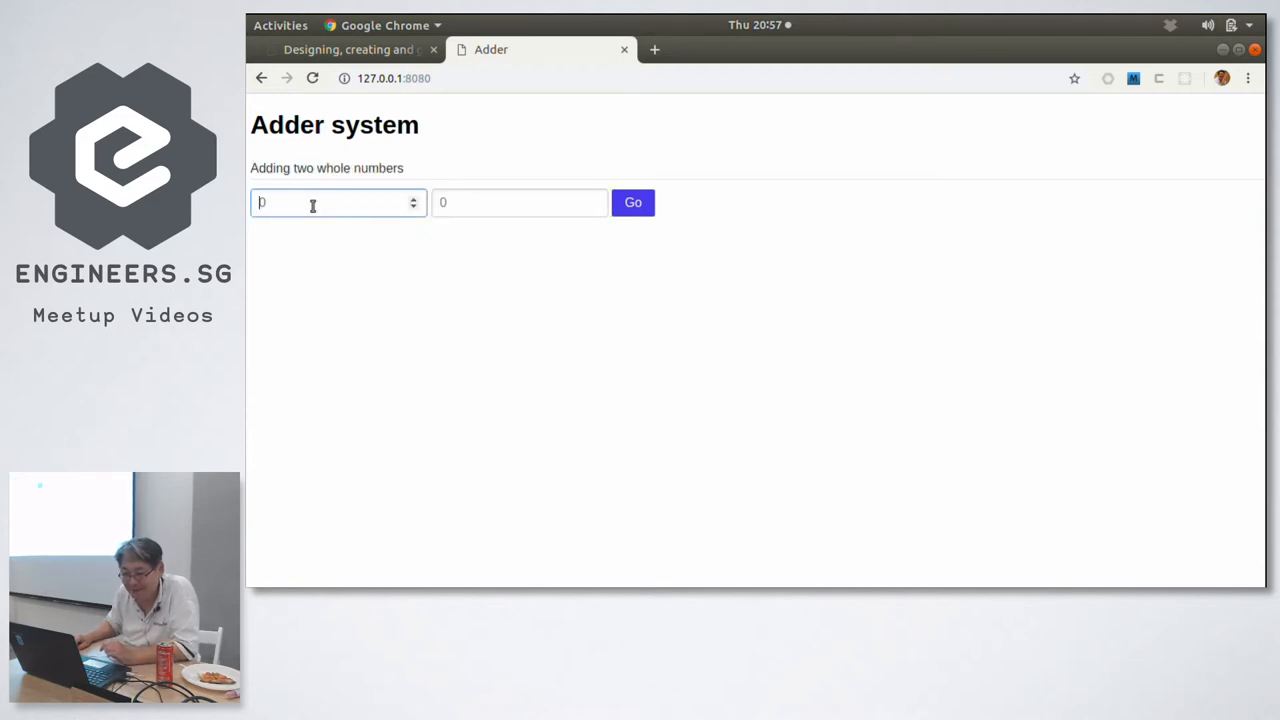
left_click(518, 202)
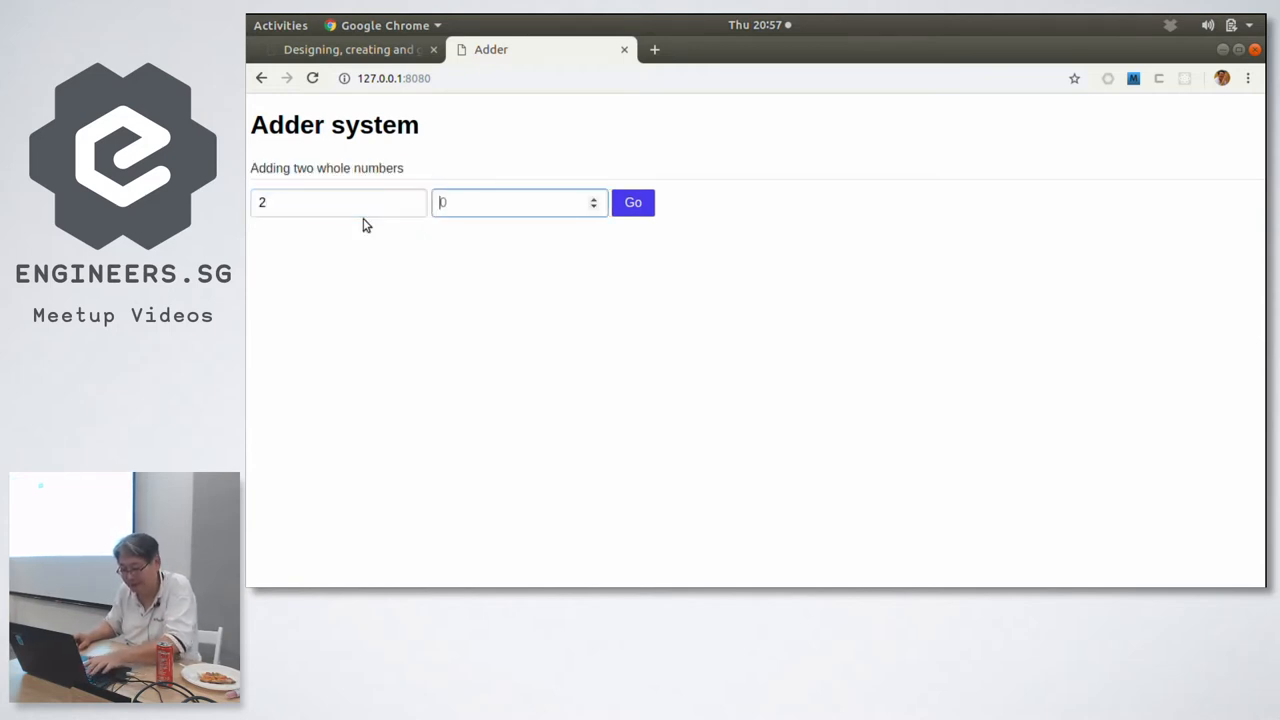
left_click(632, 202)
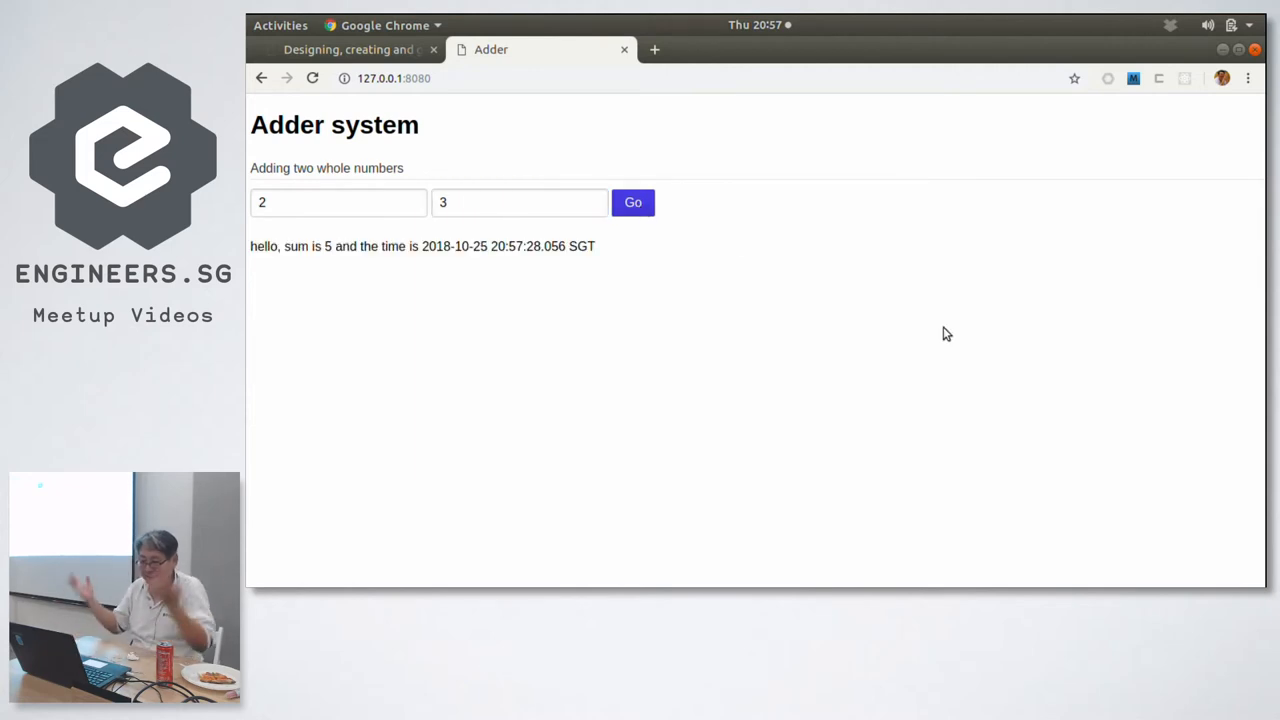
mouse_move(633, 202)
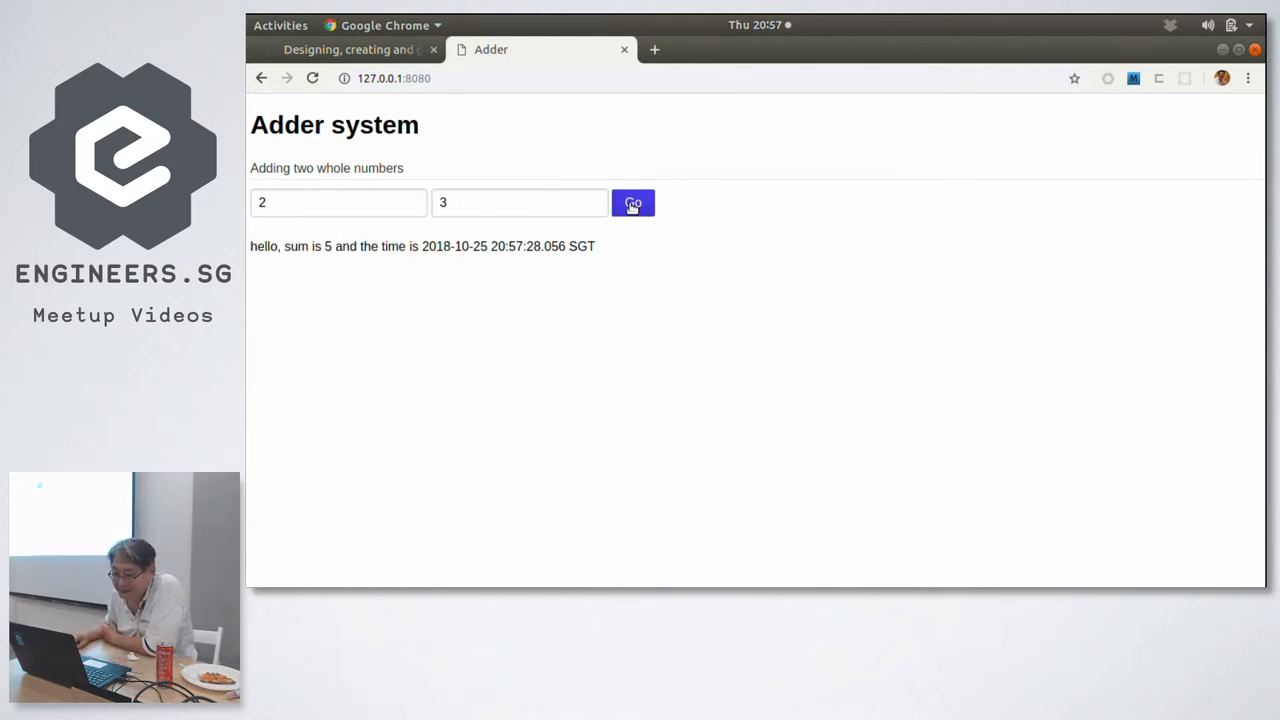
left_click(633, 202)
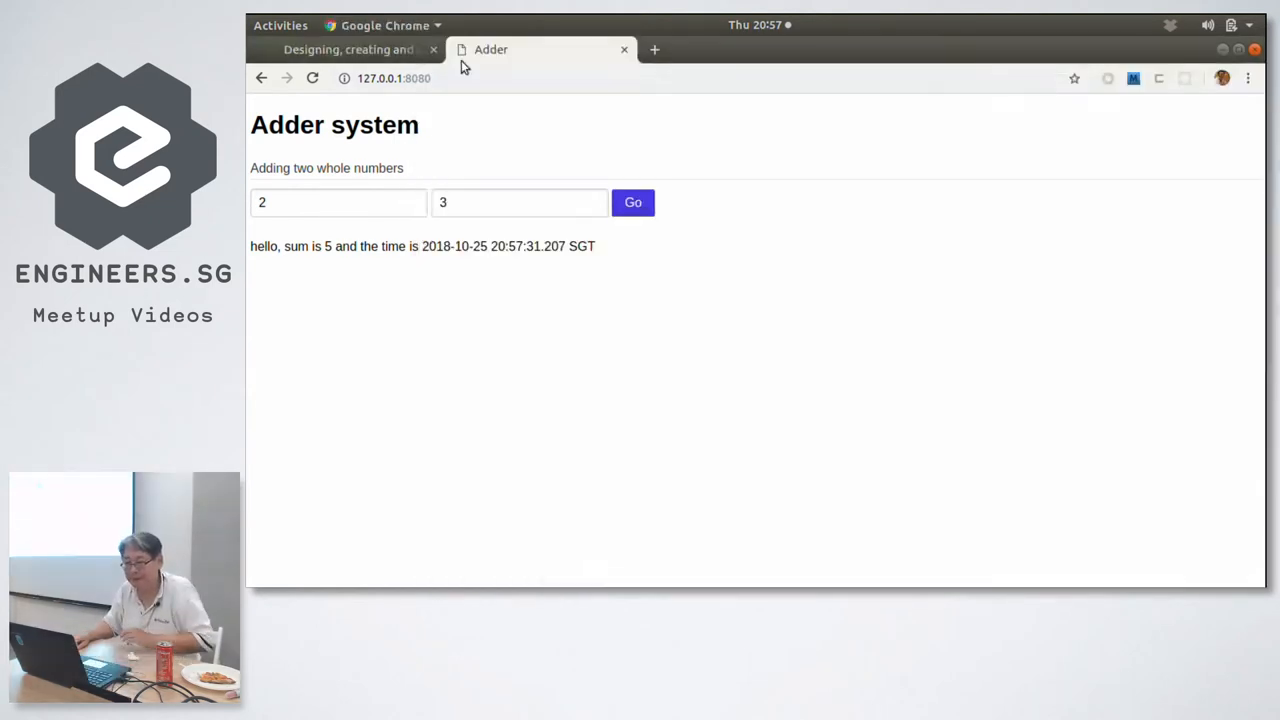
left_click(348, 49)
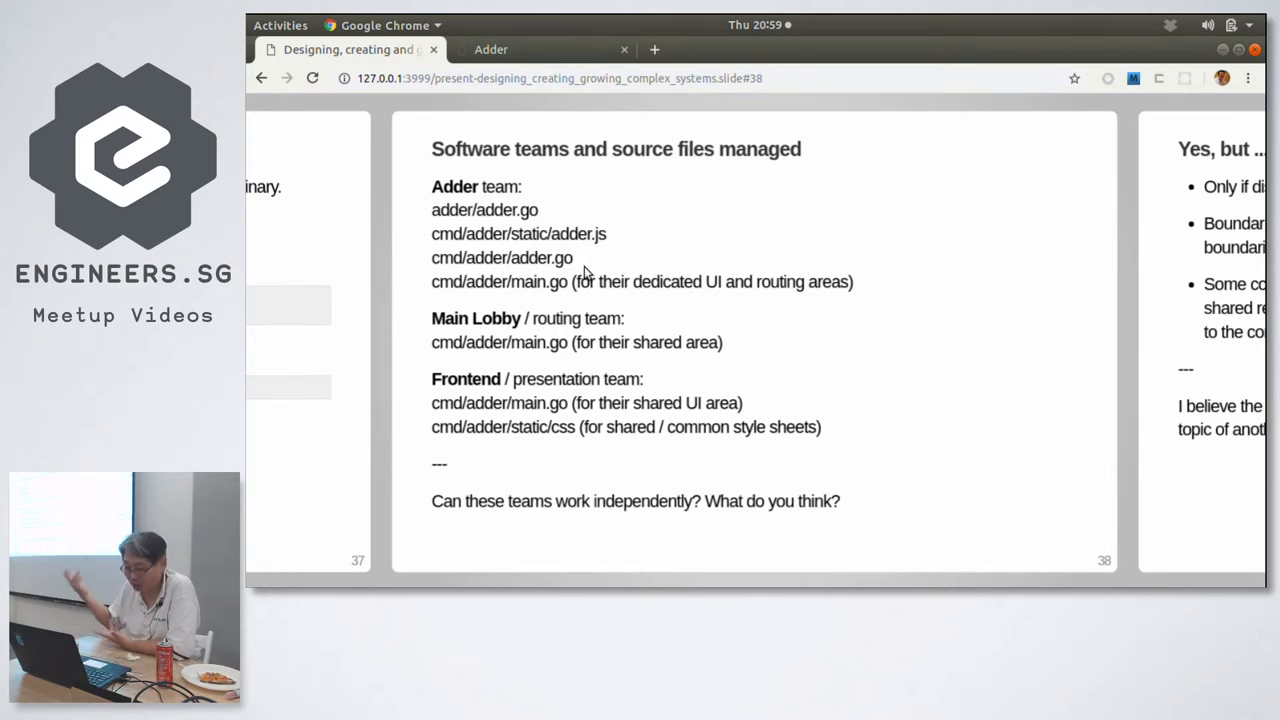
mouse_move(755, 351)
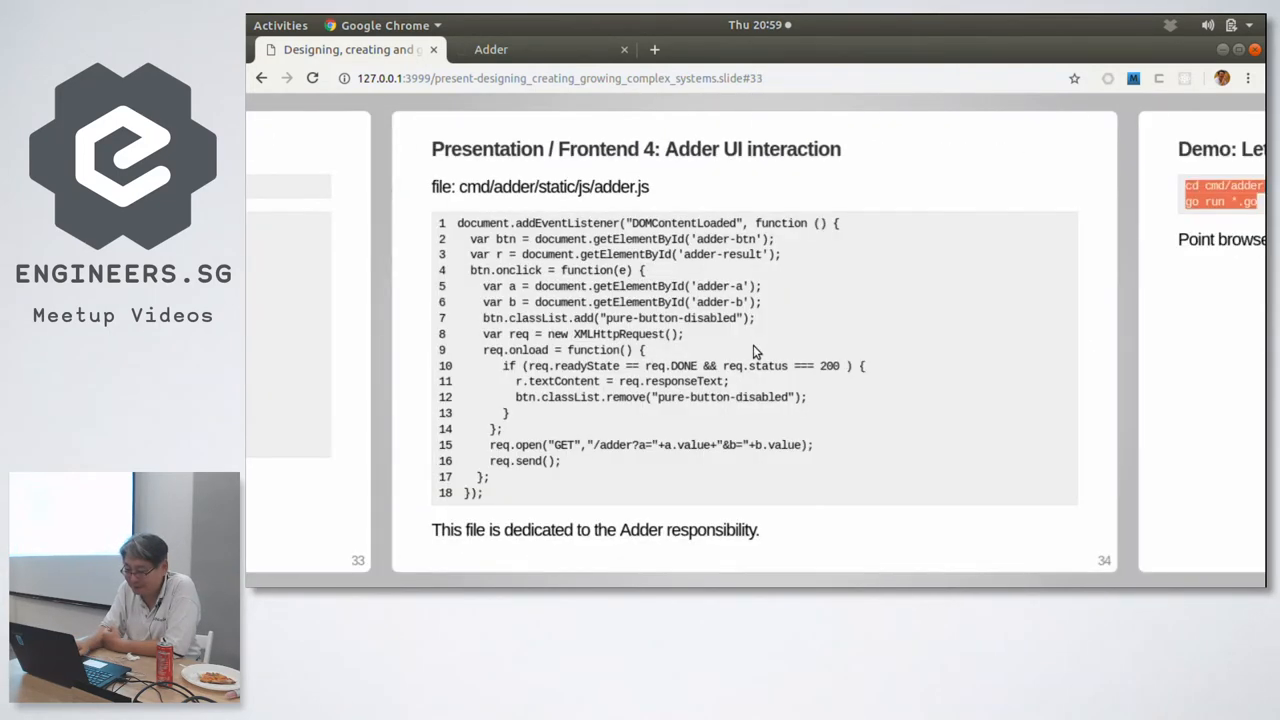
Step: Step back a slide, then advance to slide 31, 'Presentation / Frontend: Main Screen'
key("left")
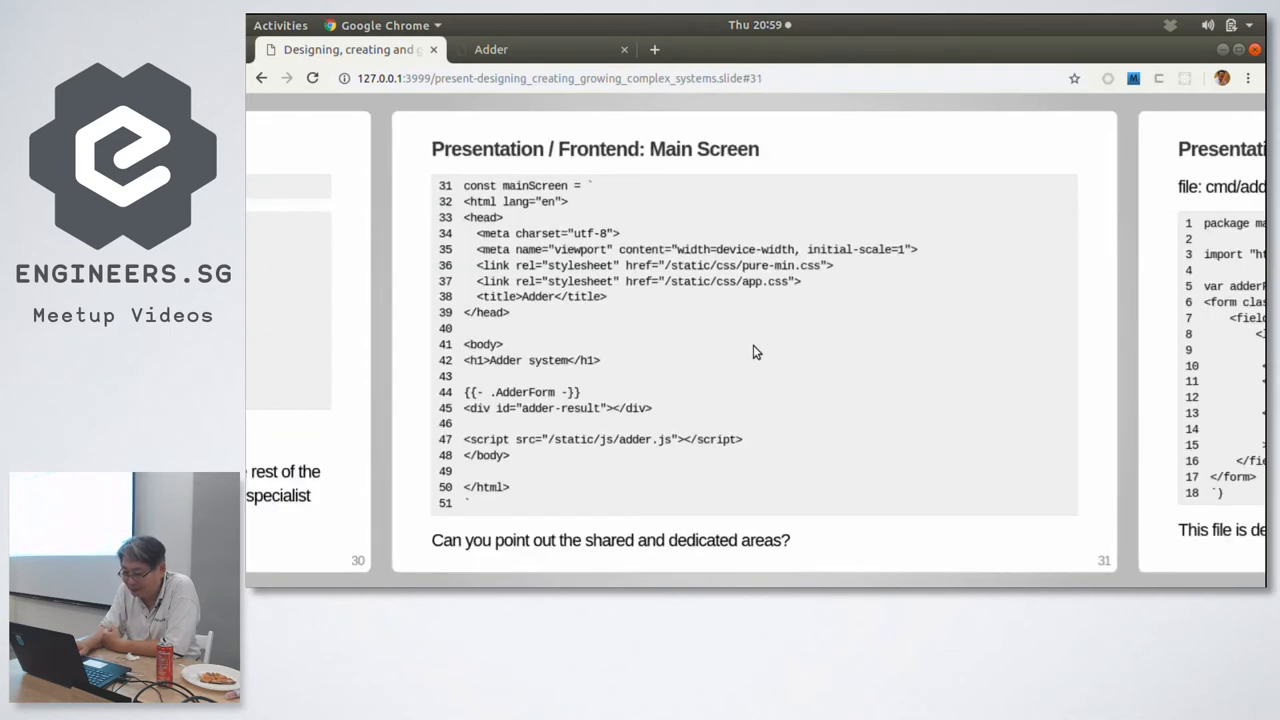
mouse_move(590, 405)
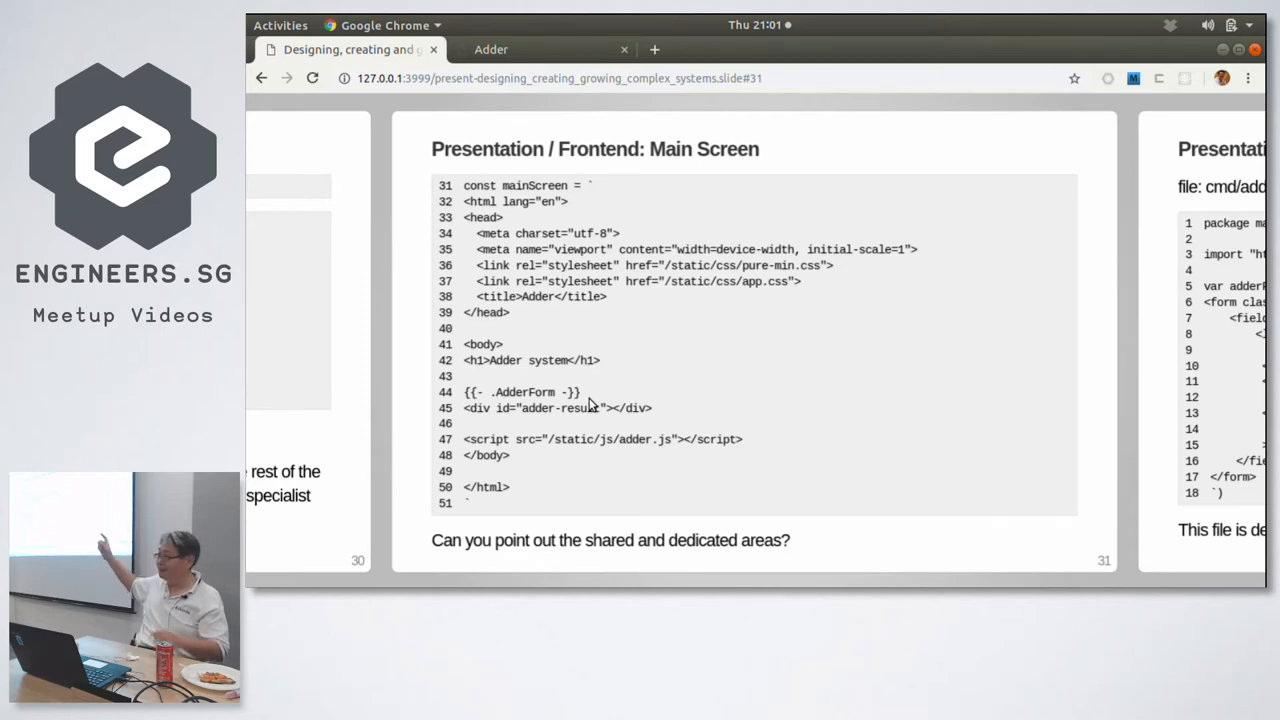
key("Right")
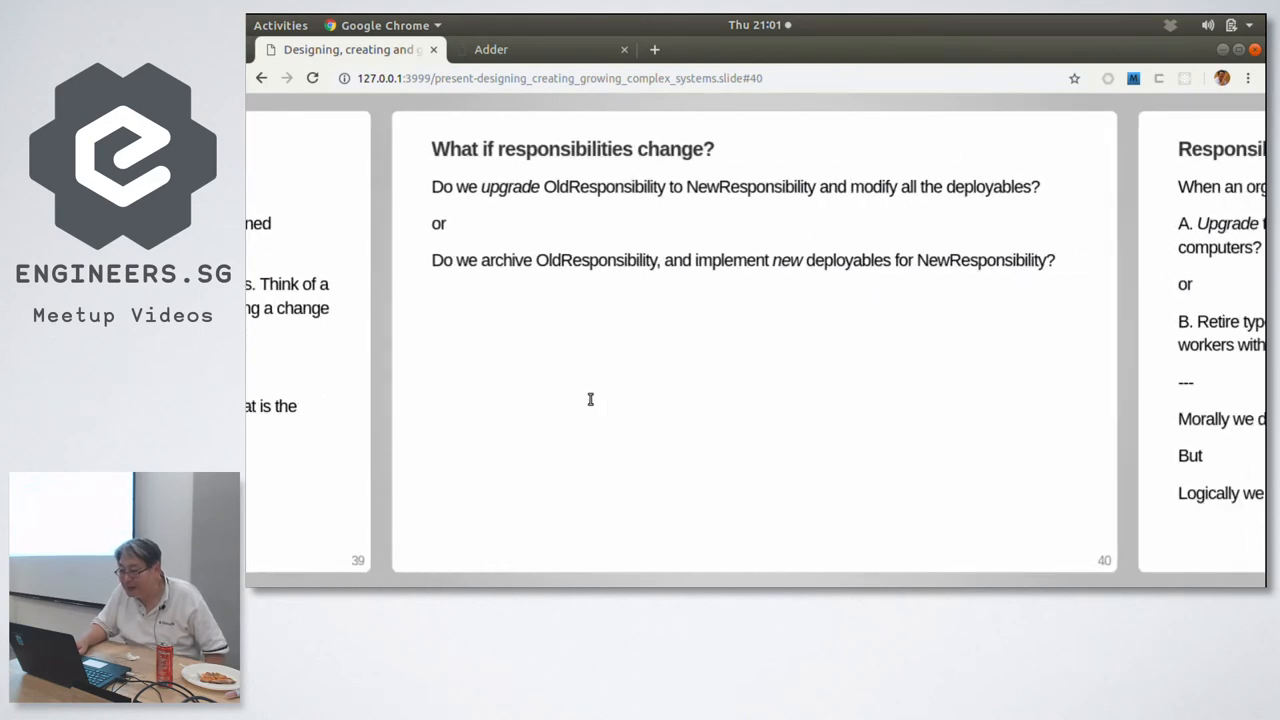
Step: Skip forward to slide 40, 'What if responsibilities change?'
key("Left")
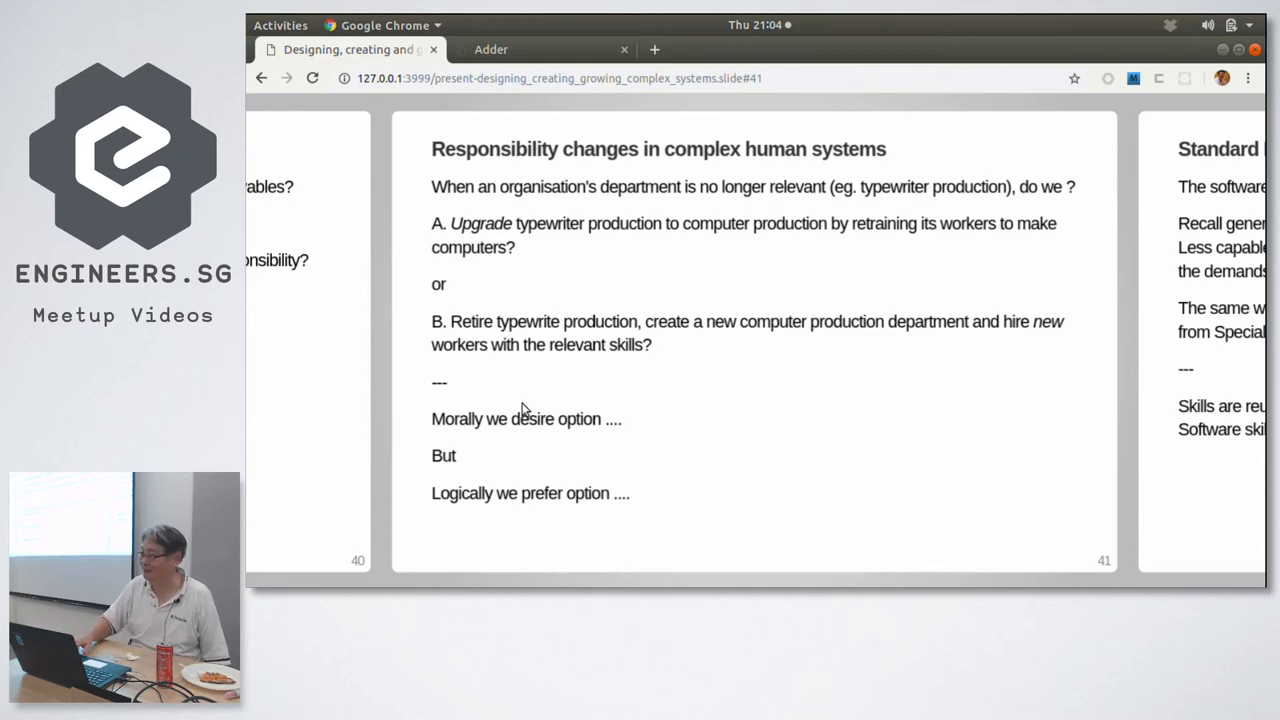
Step: Advance to slide 41, 'Responsibility changes in complex human systems', with the typewriter example
key("Right")
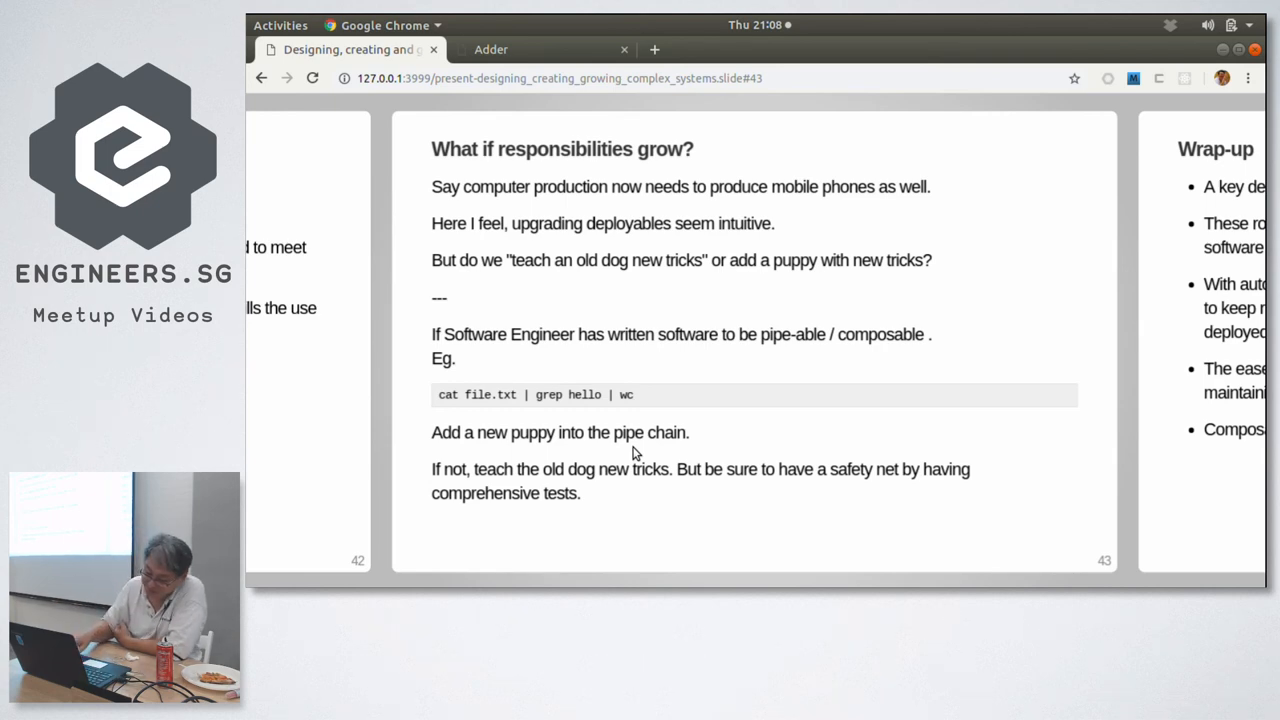
Step: Advance from slide 43 to slide 44, 'Wrap-up'
key("Right")
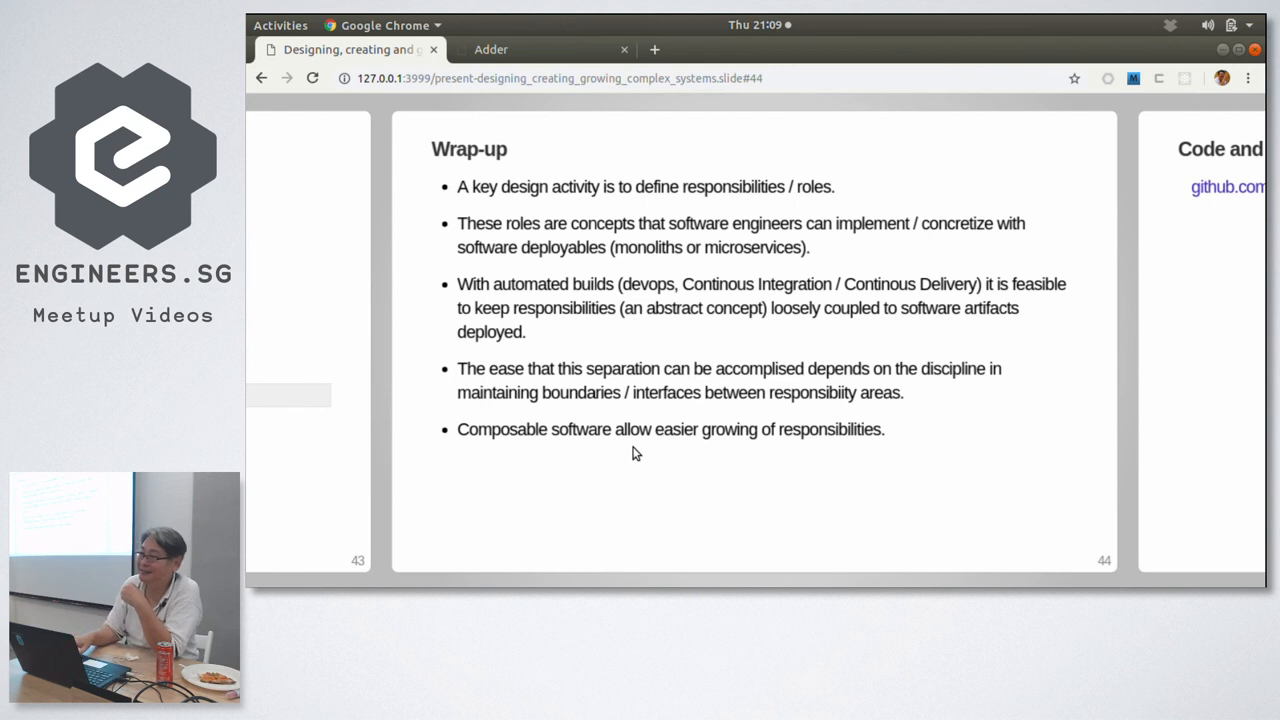
Step: Advance to slide 45, 'Code and presentation download', with the GitHub repository link
key("Right")
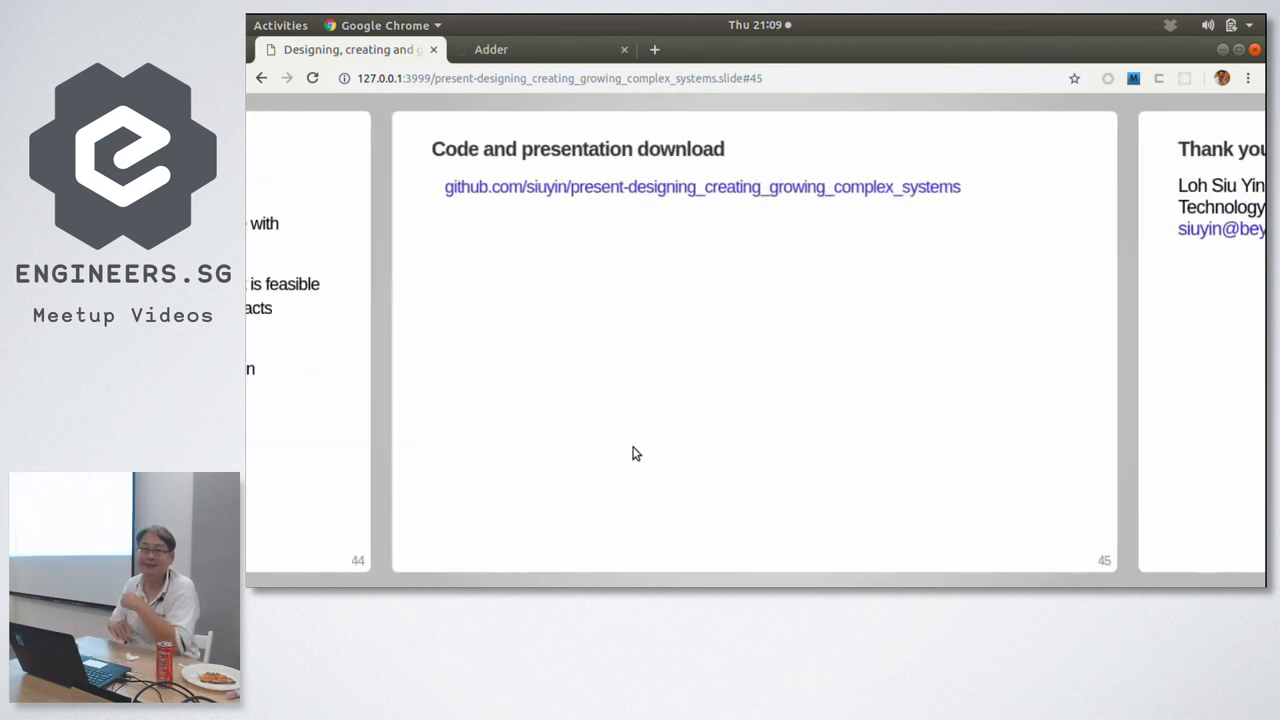